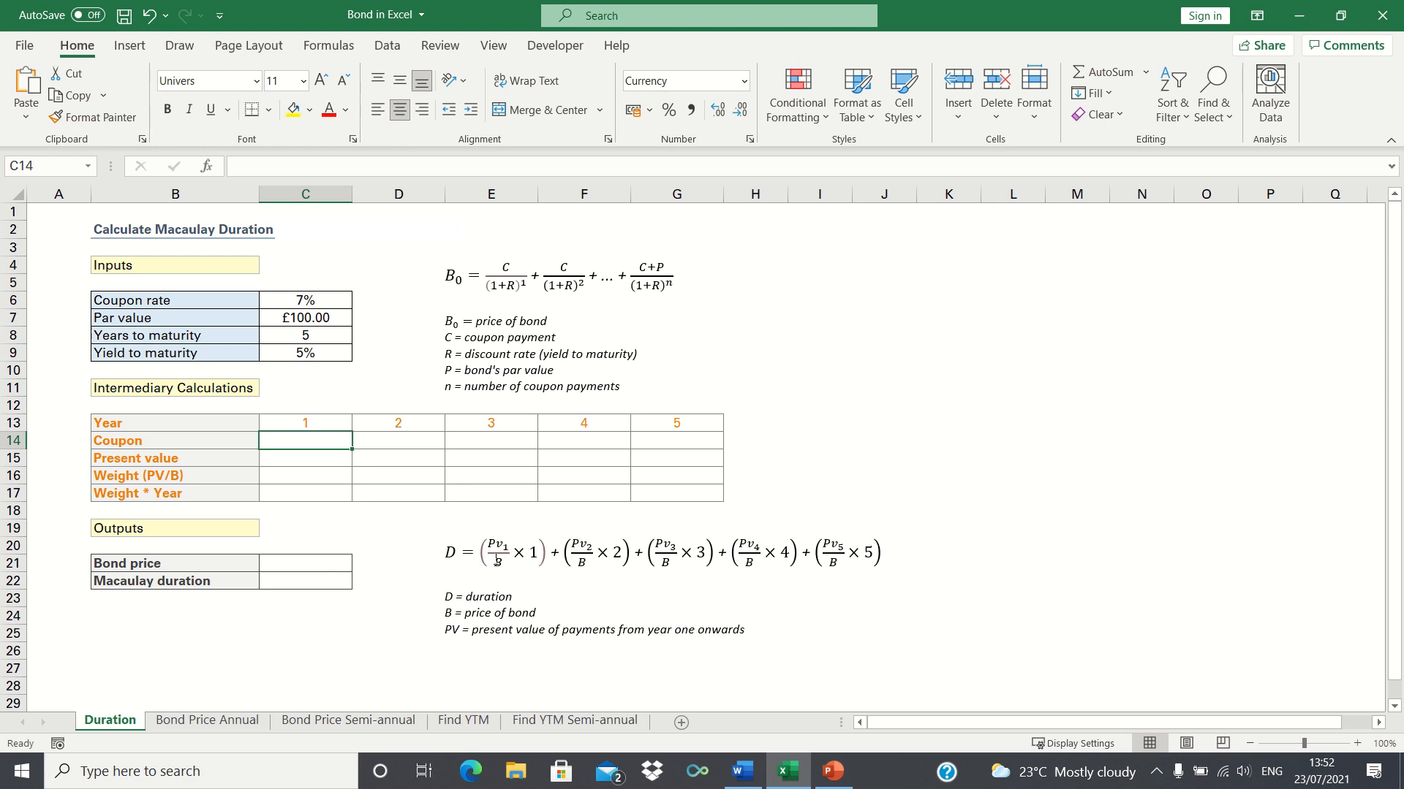
mouse_move(407, 440)
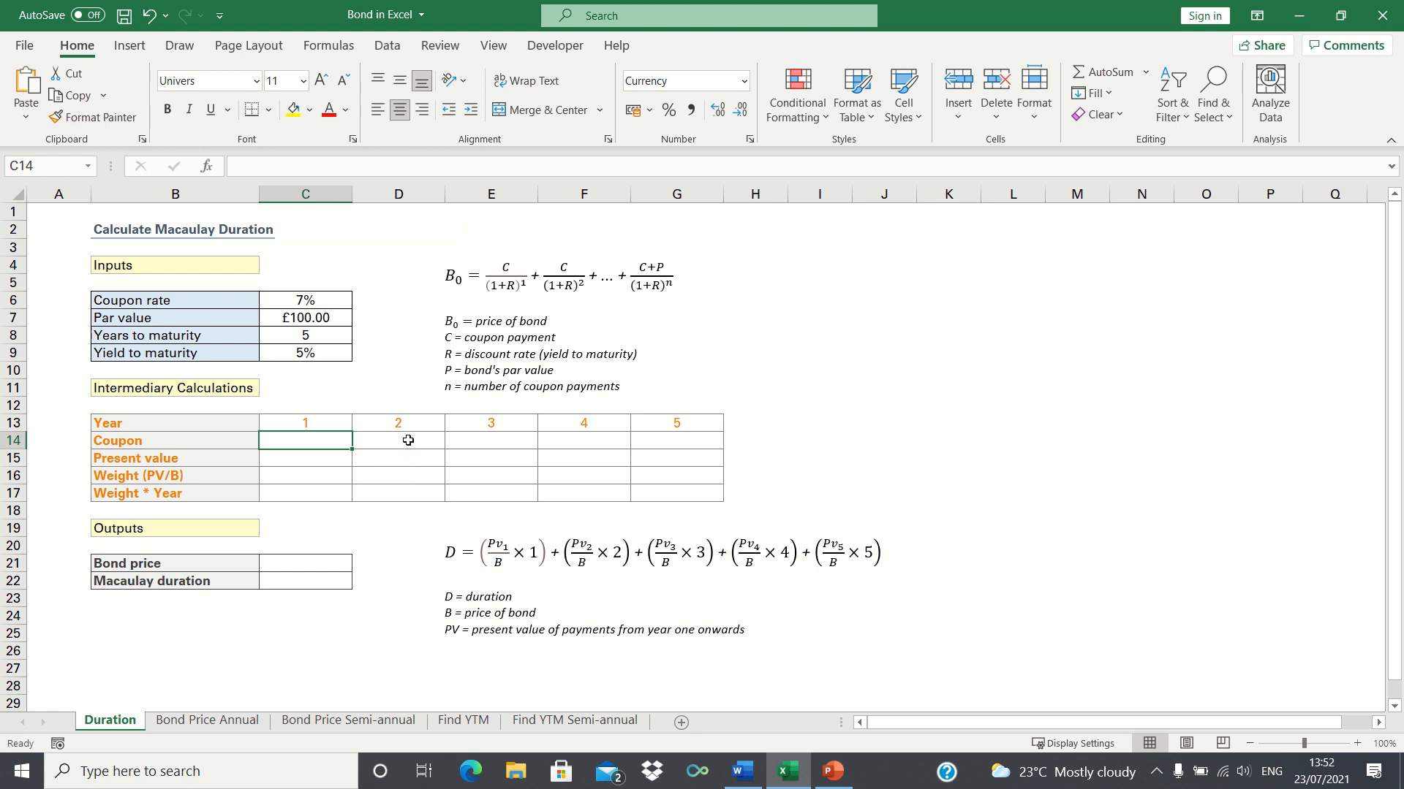
mouse_move(344, 318)
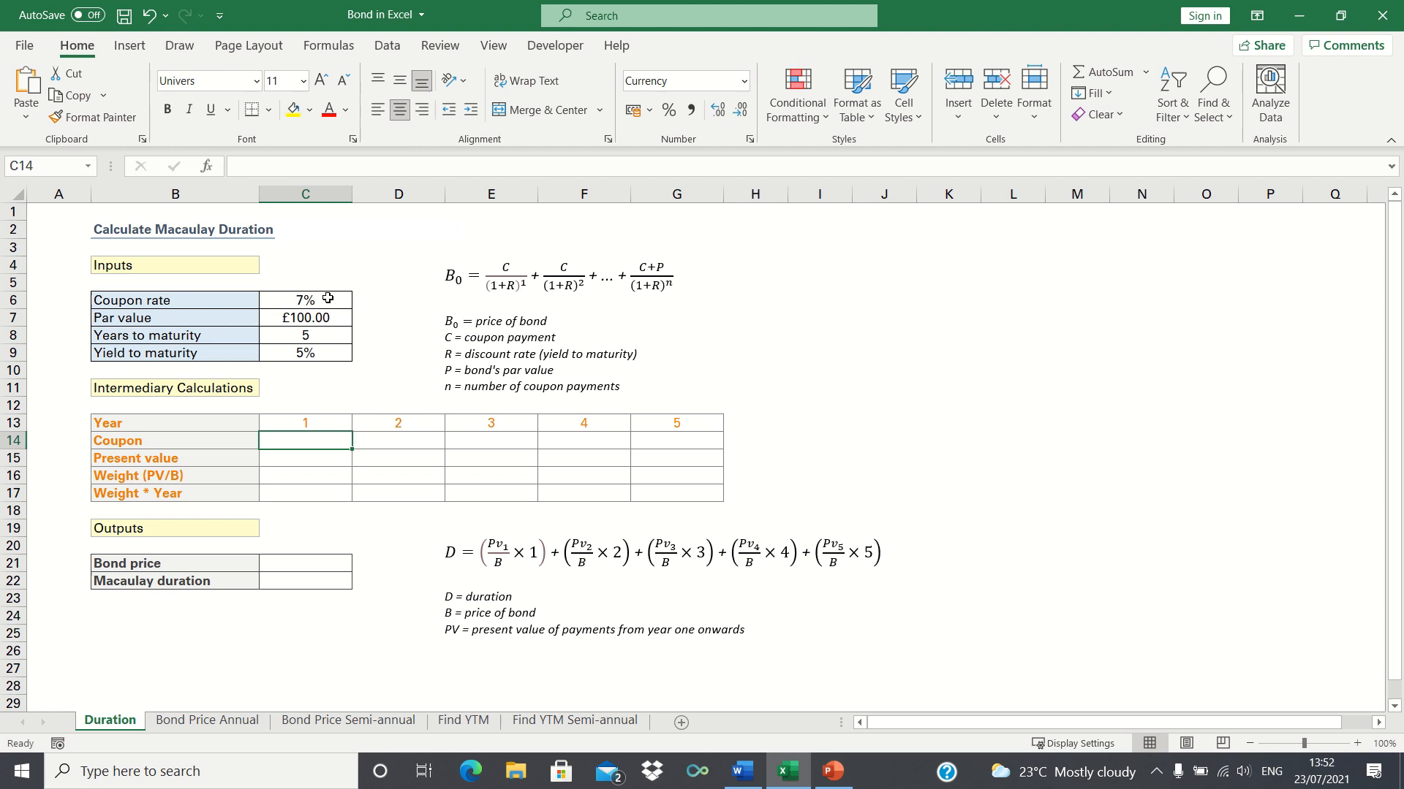
mouse_move(336, 314)
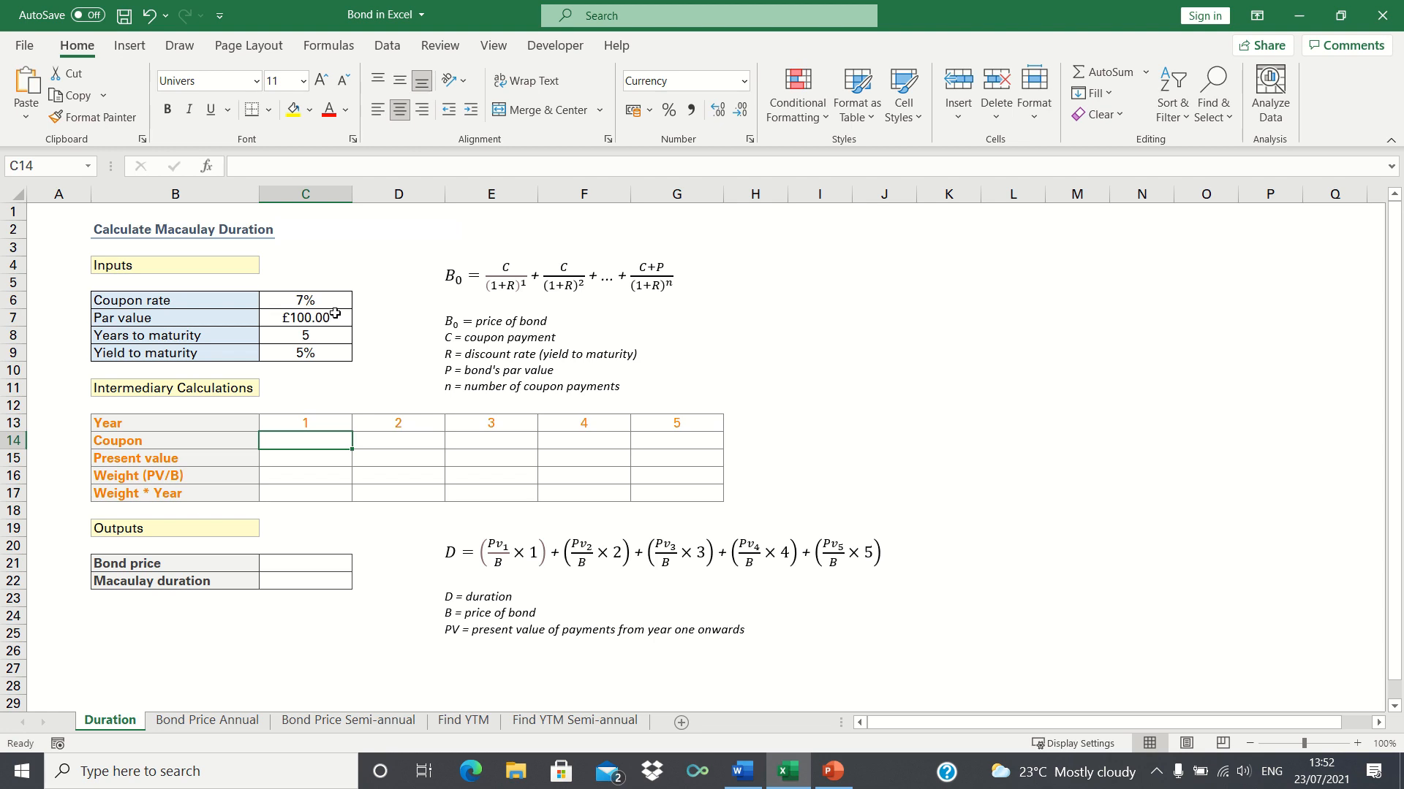
mouse_move(339, 334)
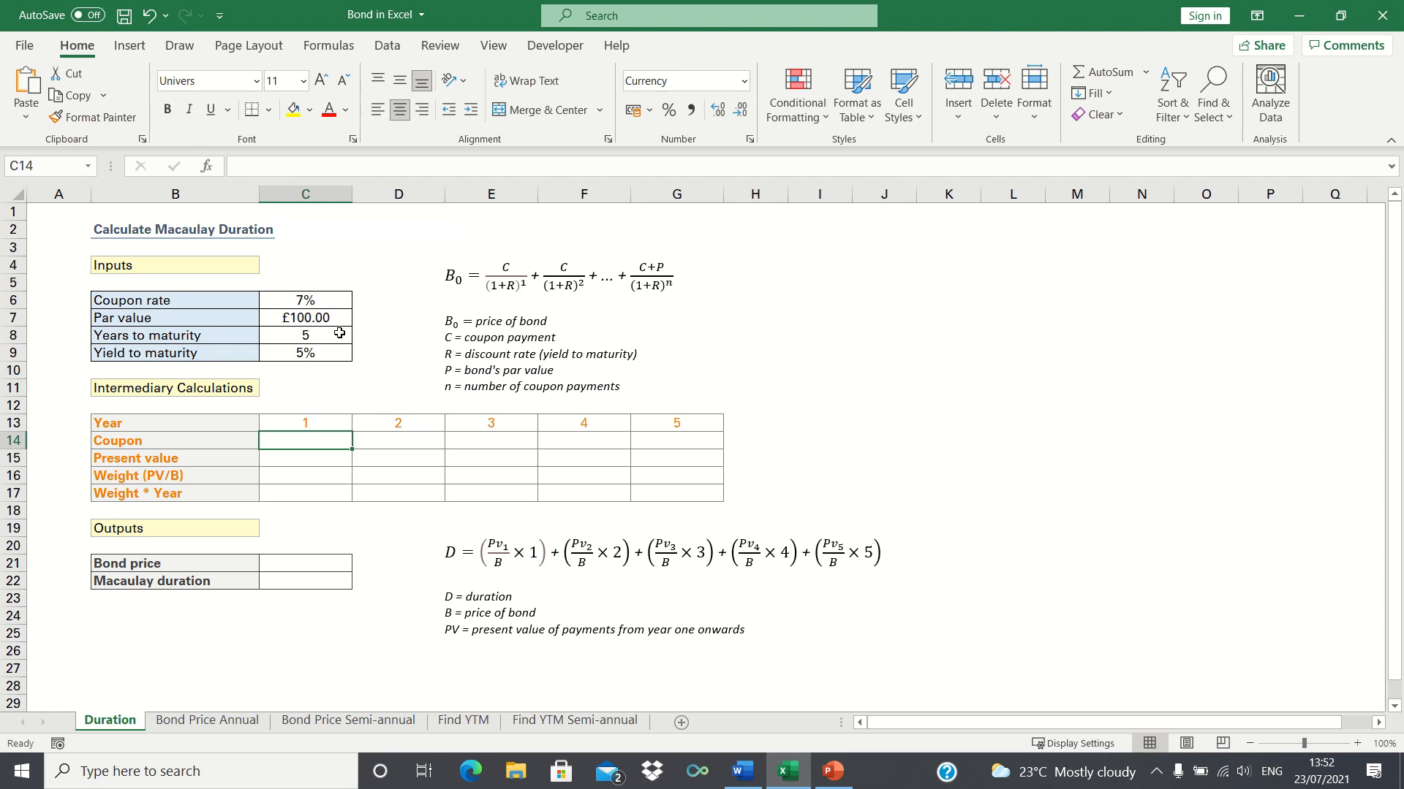
mouse_move(331, 352)
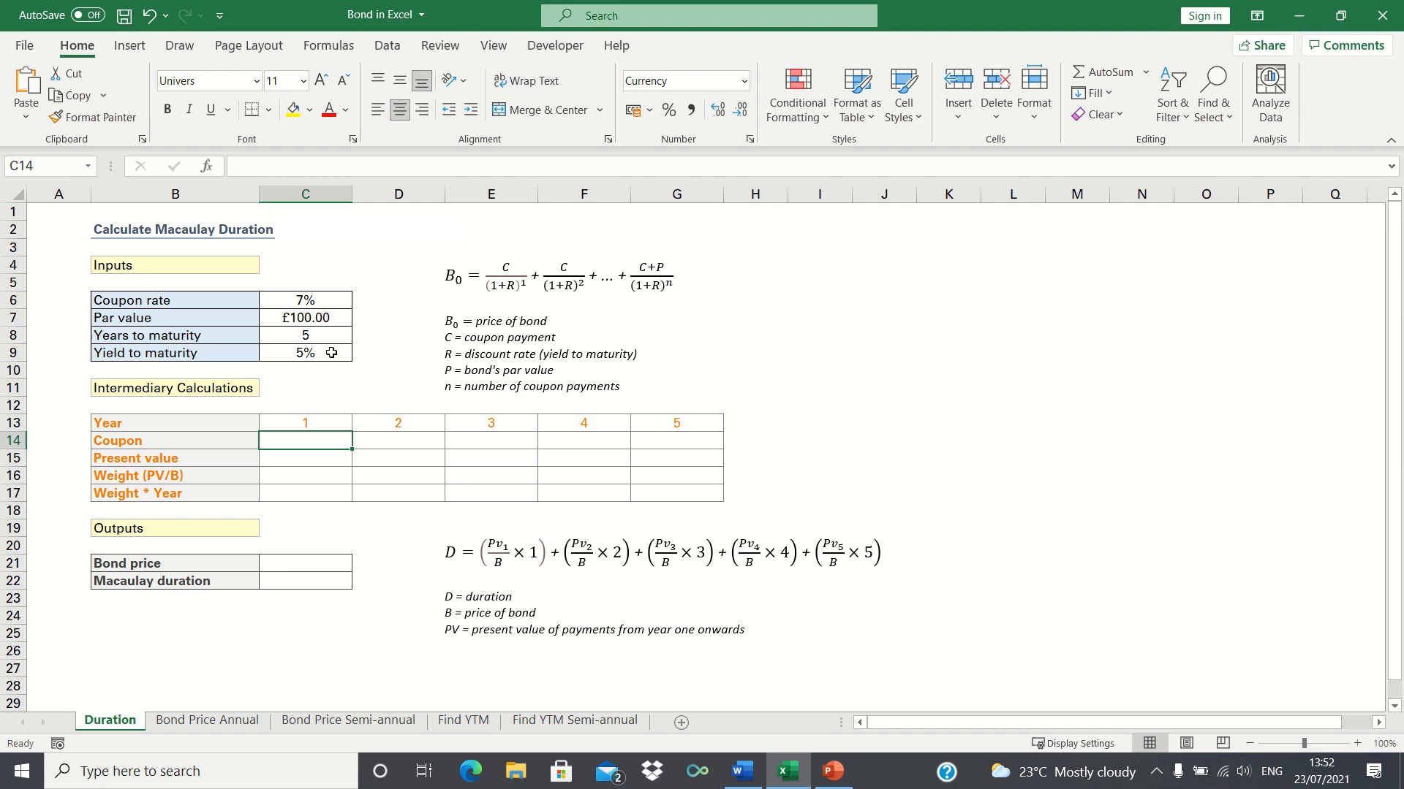
mouse_move(401, 475)
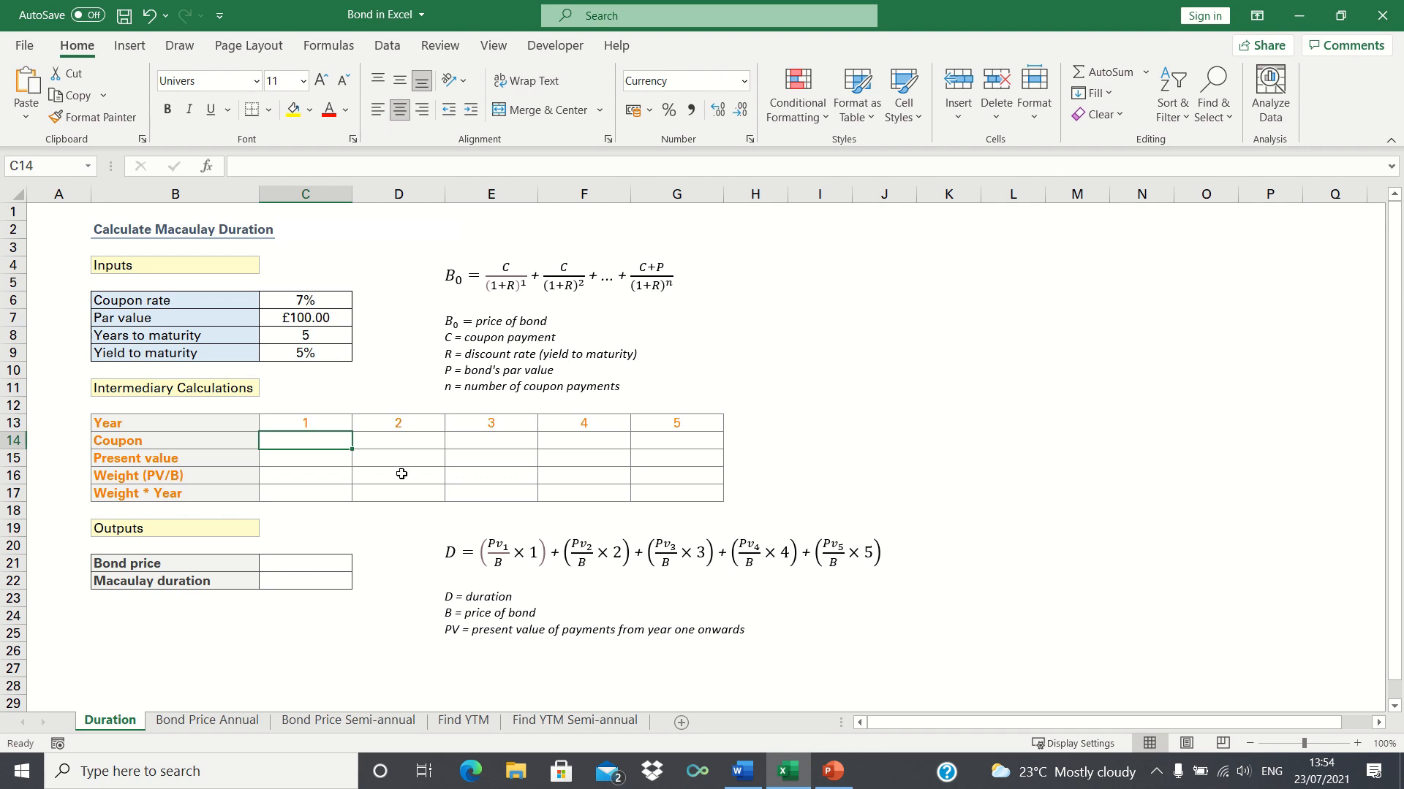
mouse_move(320, 463)
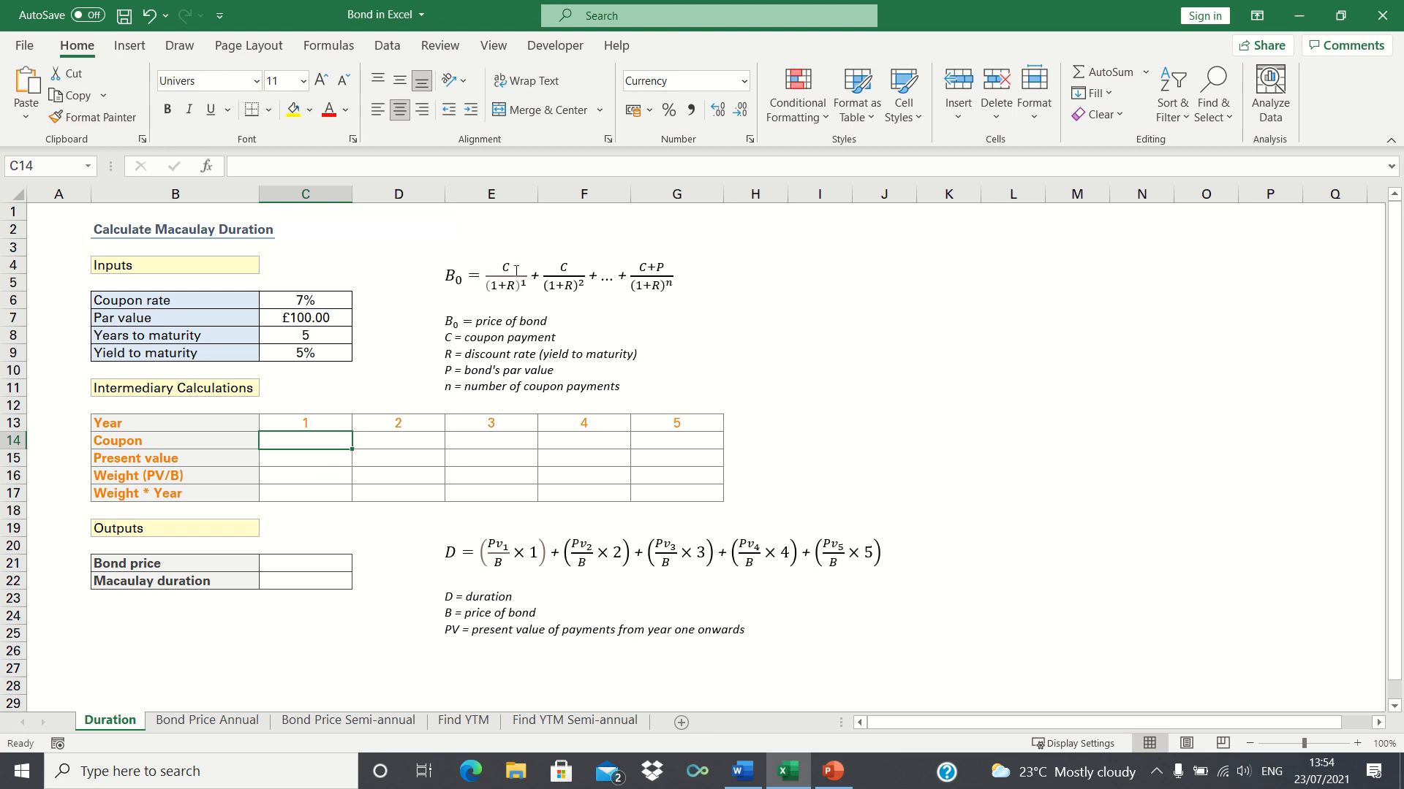
mouse_move(355, 459)
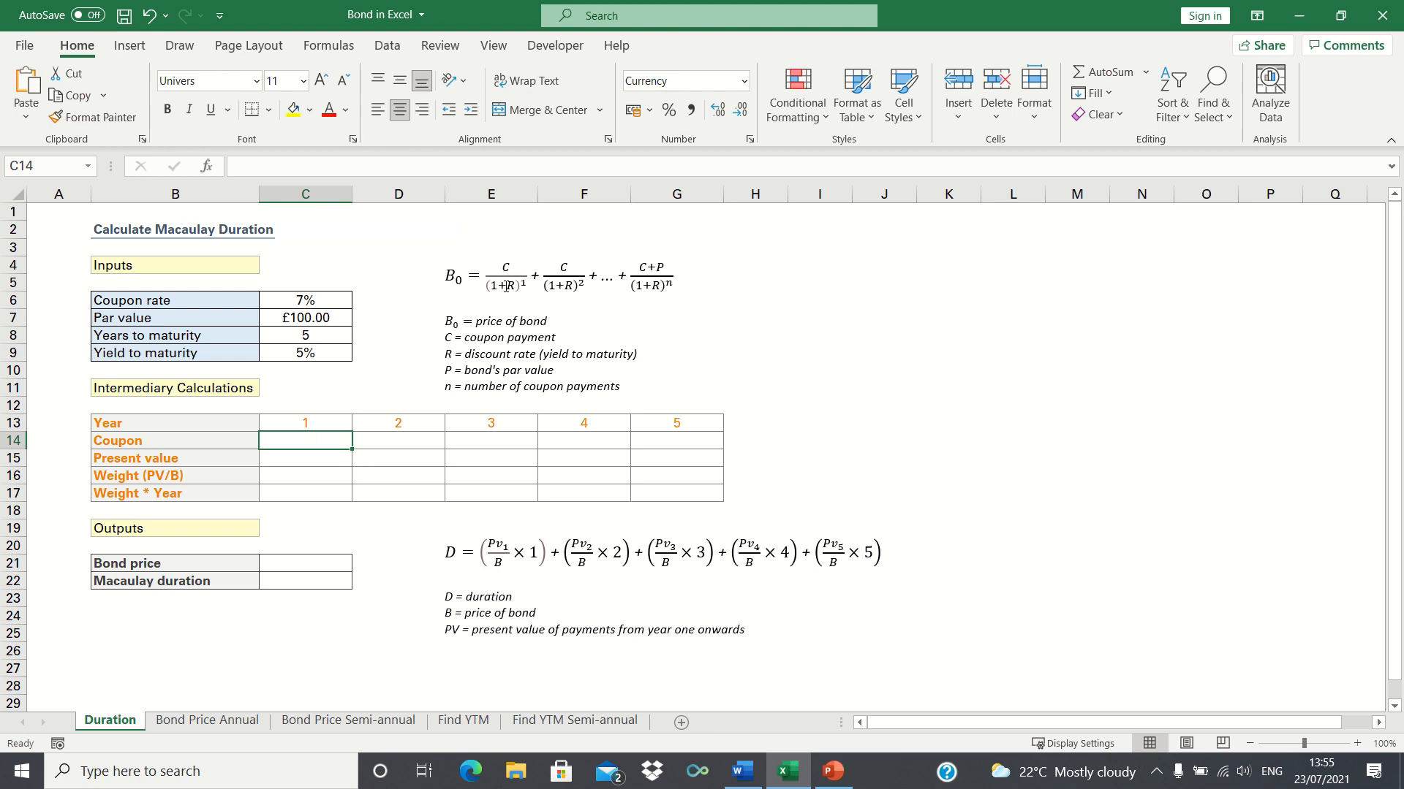
Enter the coupon formula (rate × par) in C14 and fill it across years 1–5 at £7.00
text(=C11)
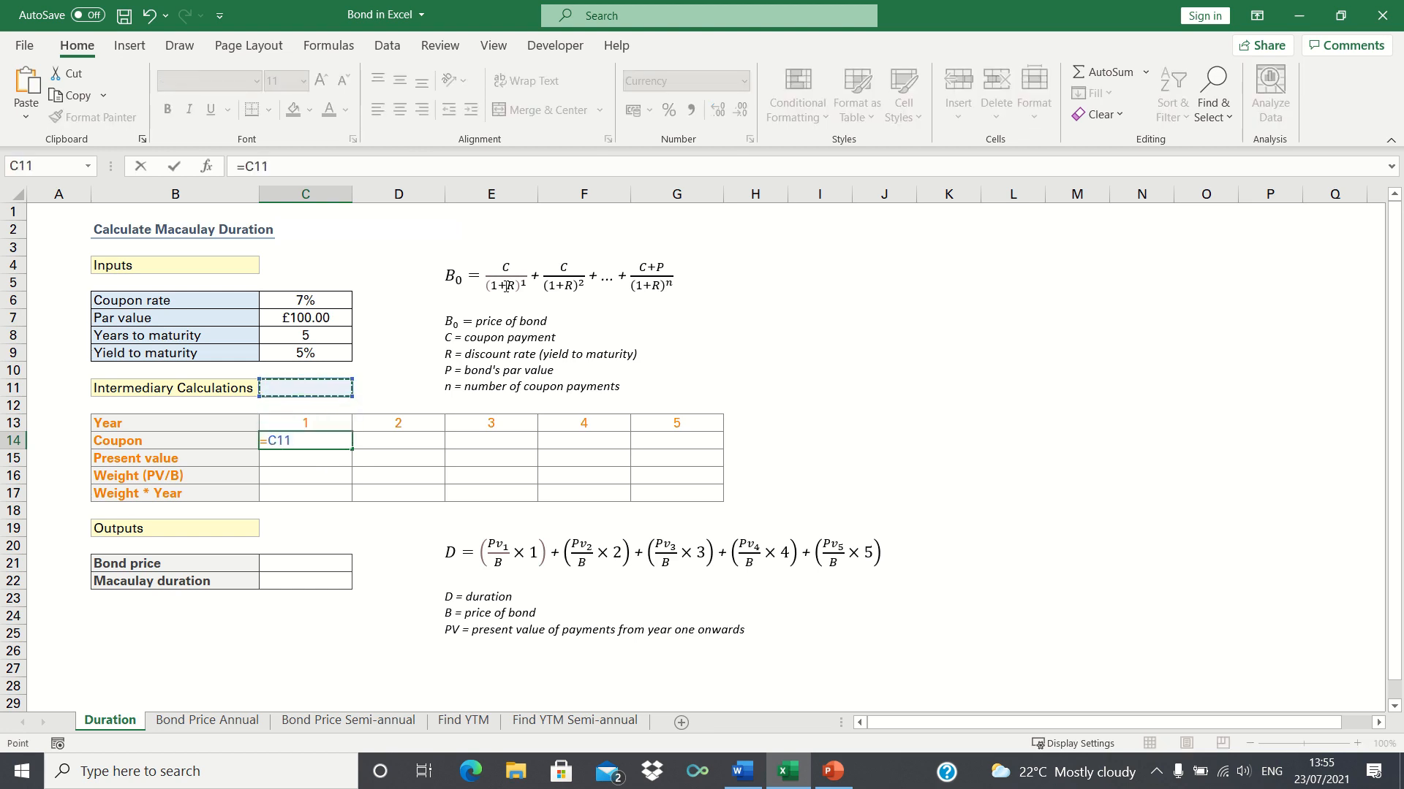
click(304, 300)
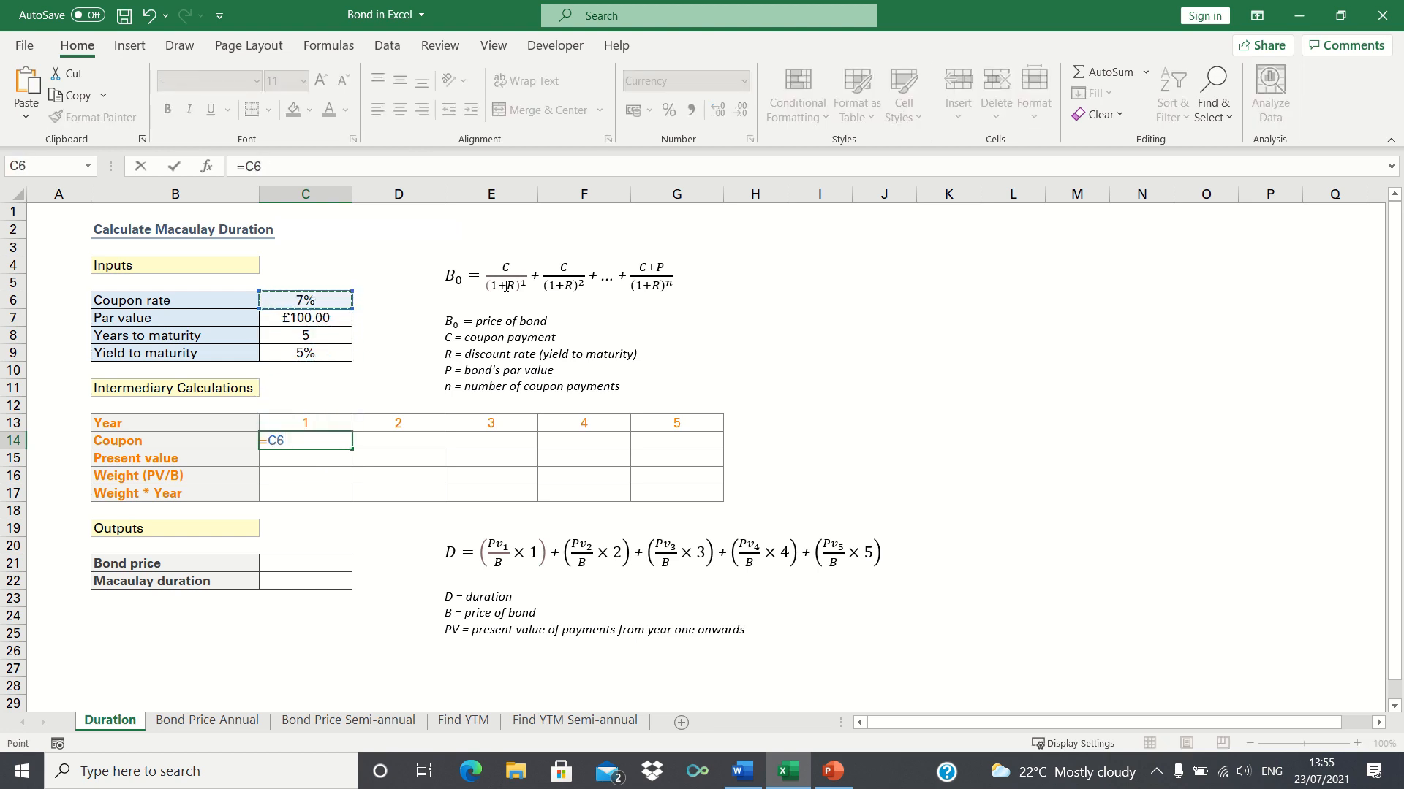
text(*)
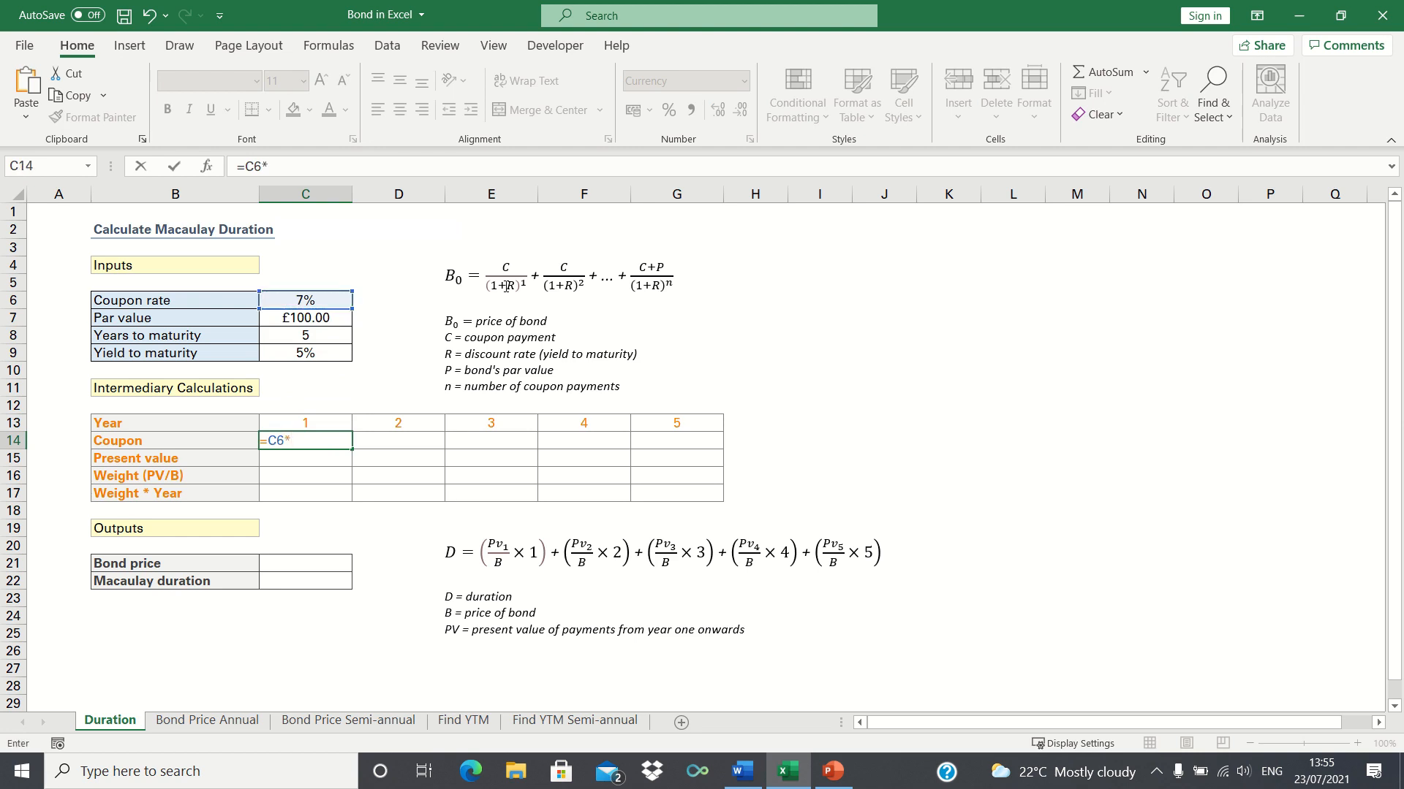
click(304, 317)
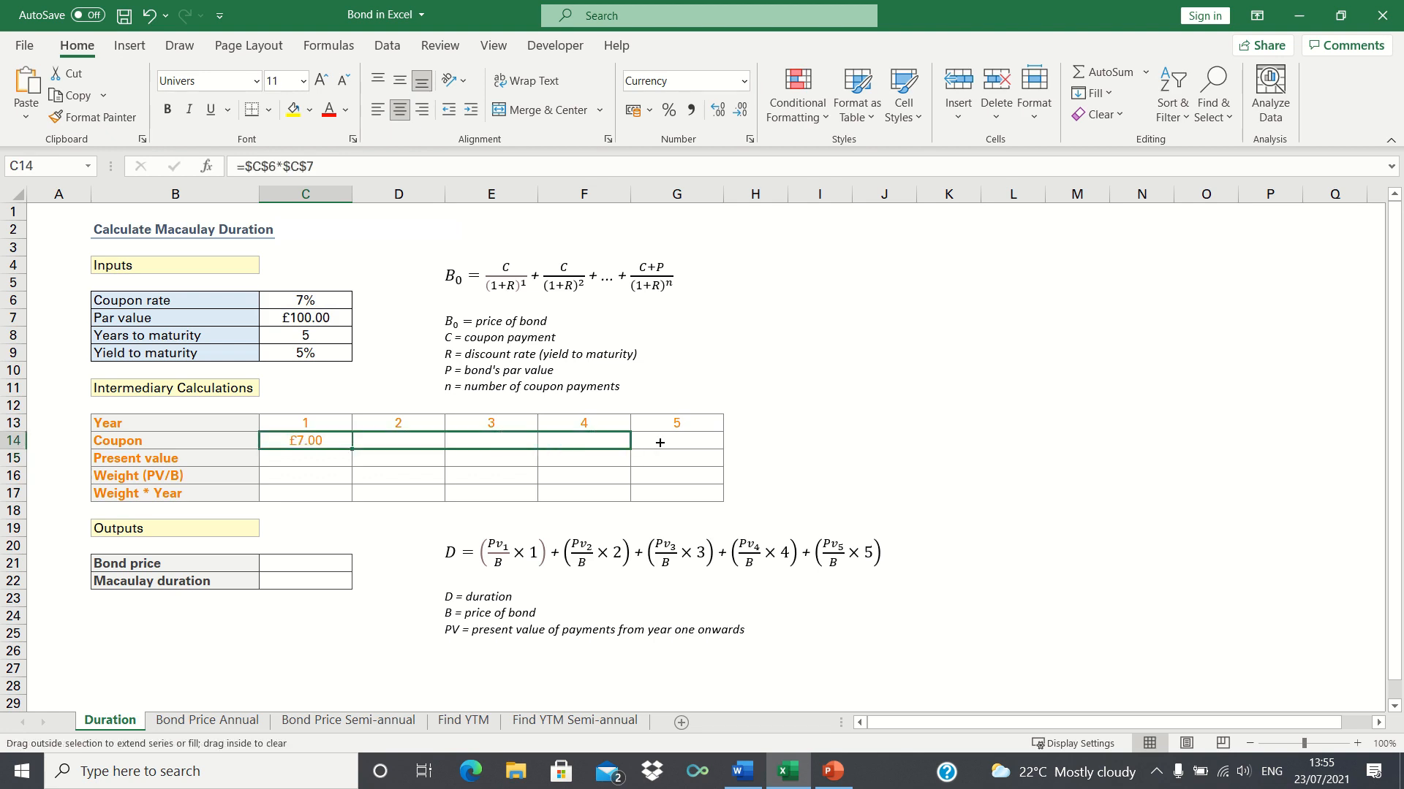
drag(349, 440, 689, 440)
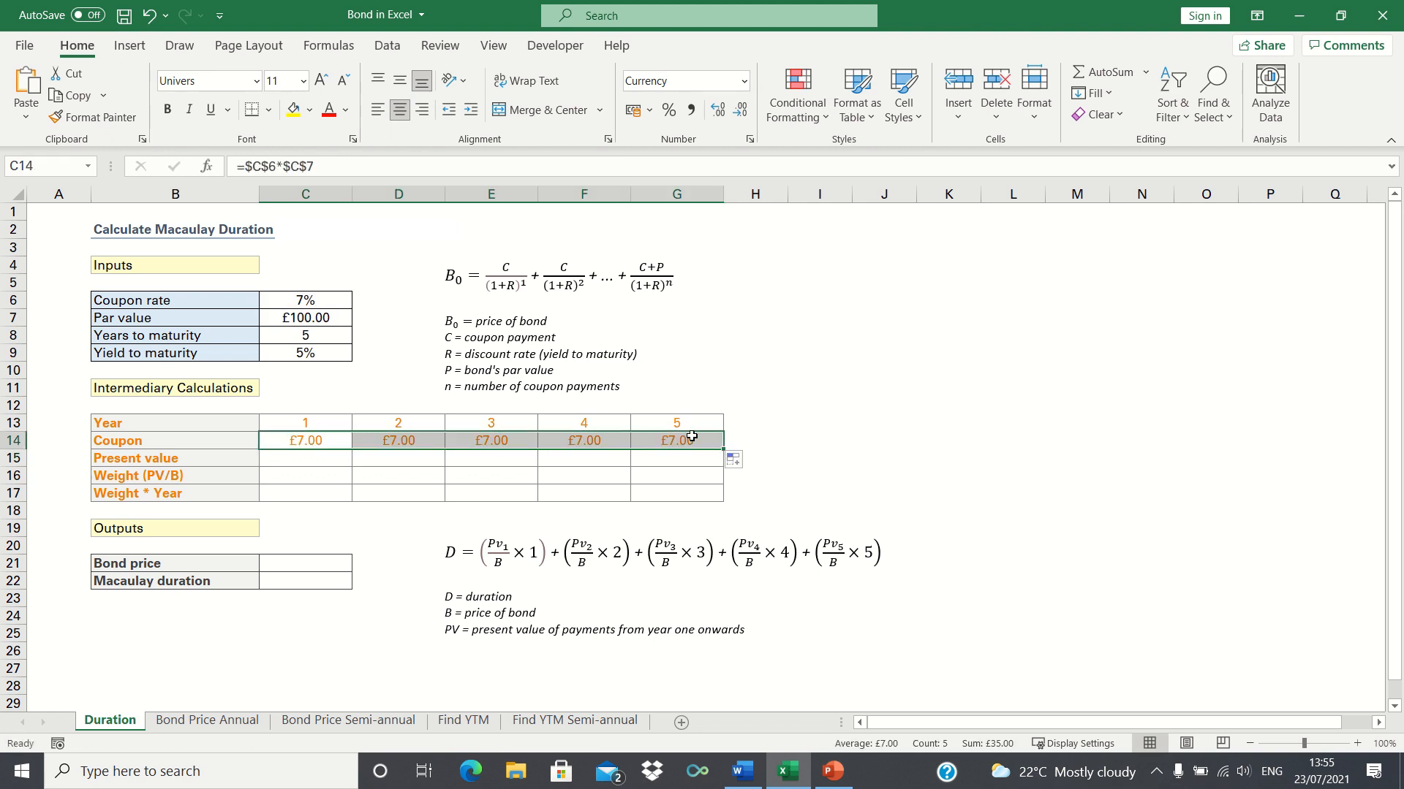
Add the par value to the year 5 coupon so it shows £107.00
click(676, 440)
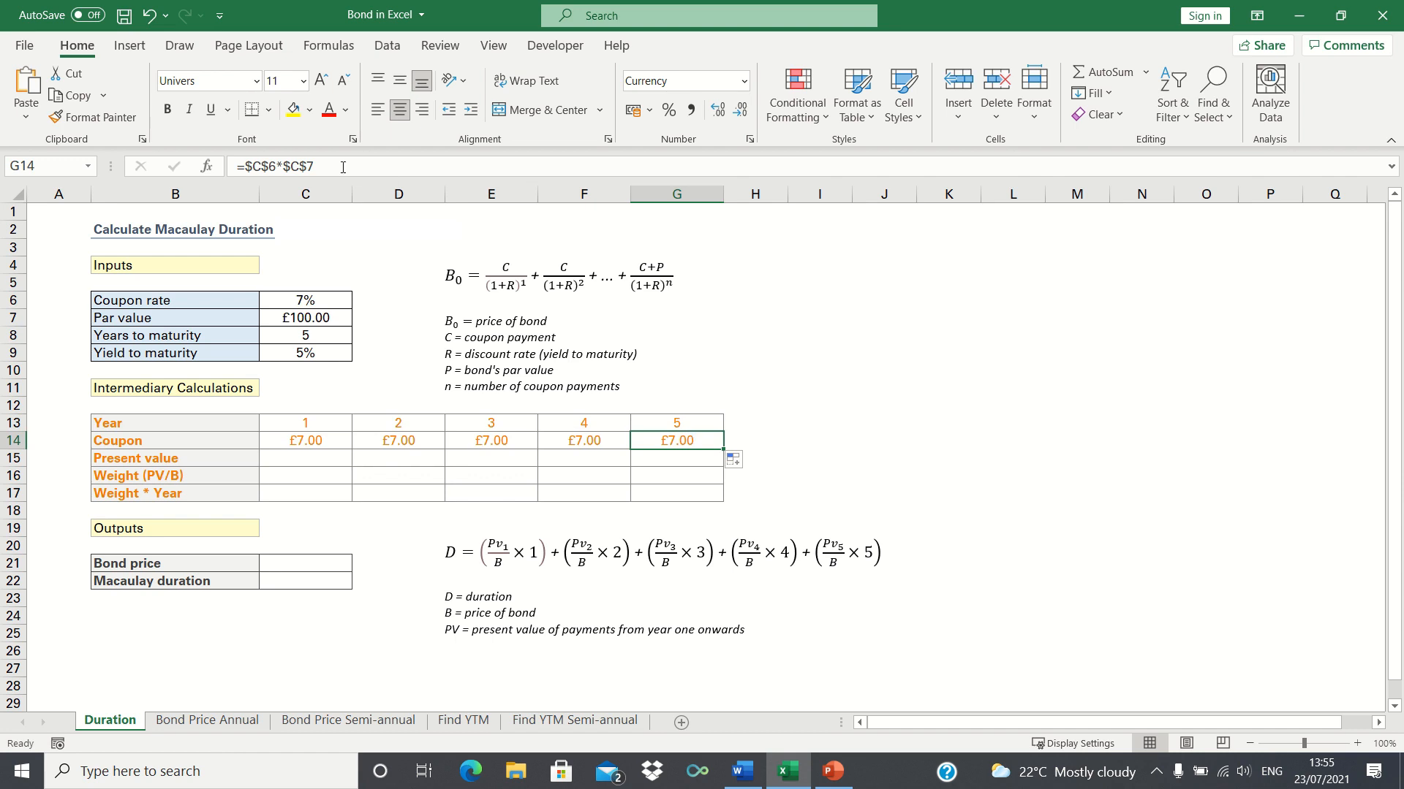
text(+)
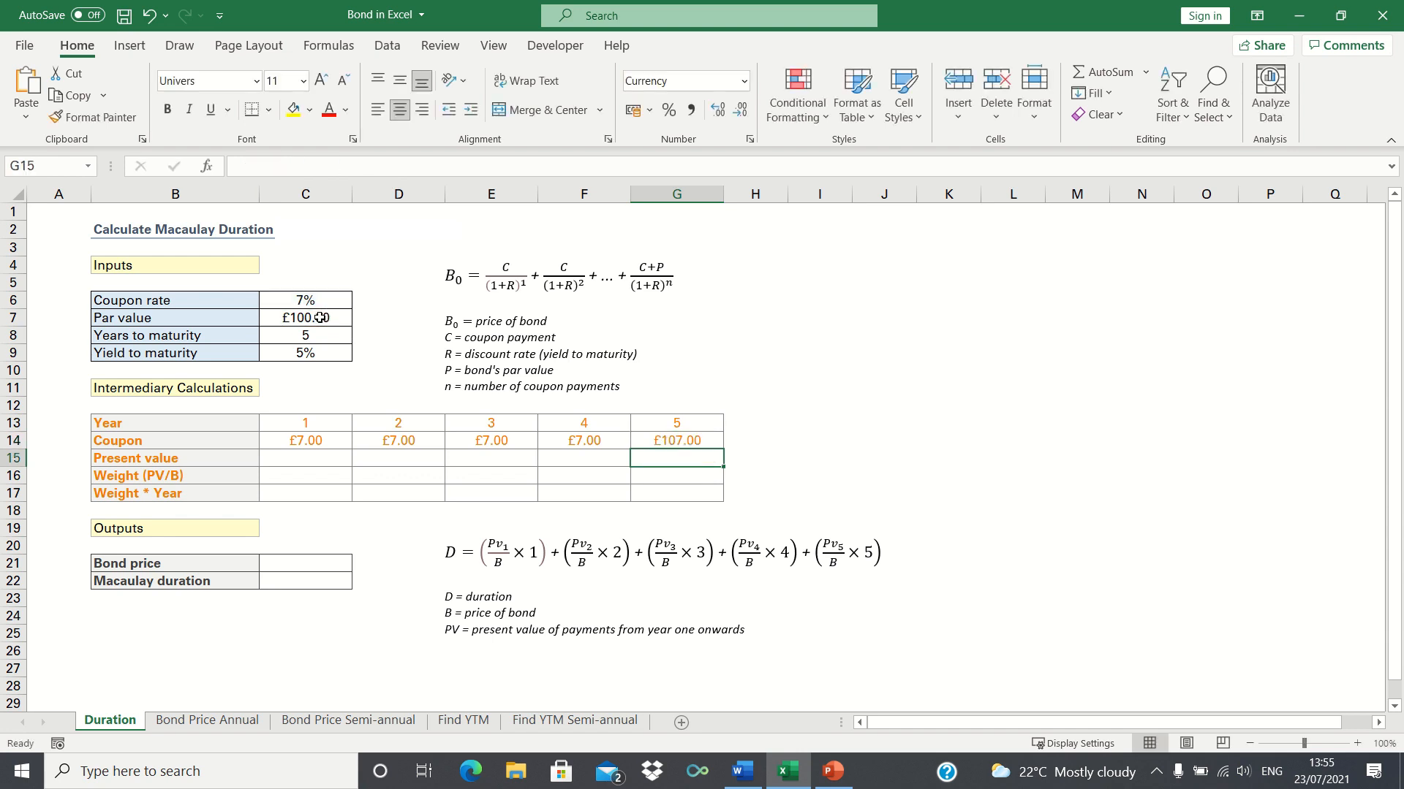
click(305, 458)
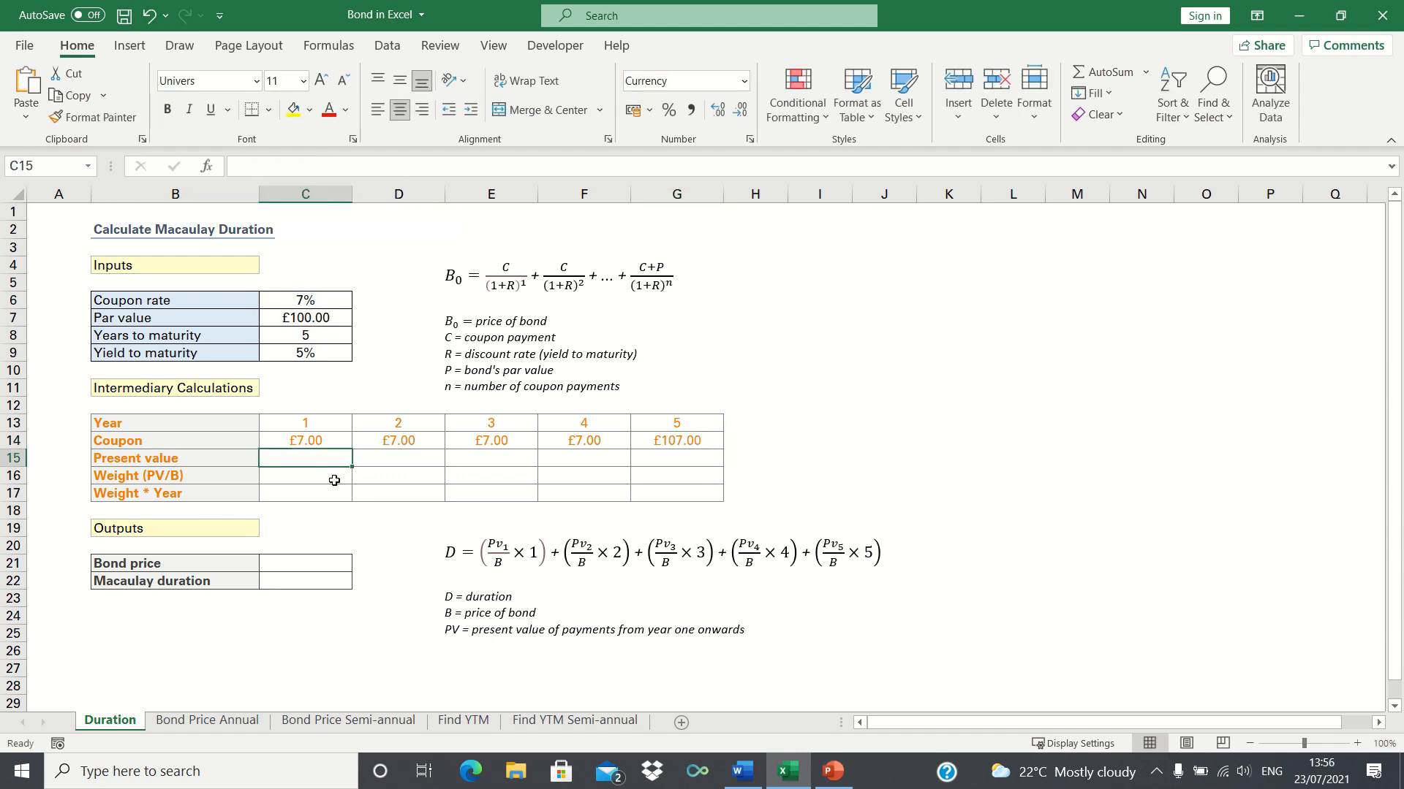
mouse_move(366, 429)
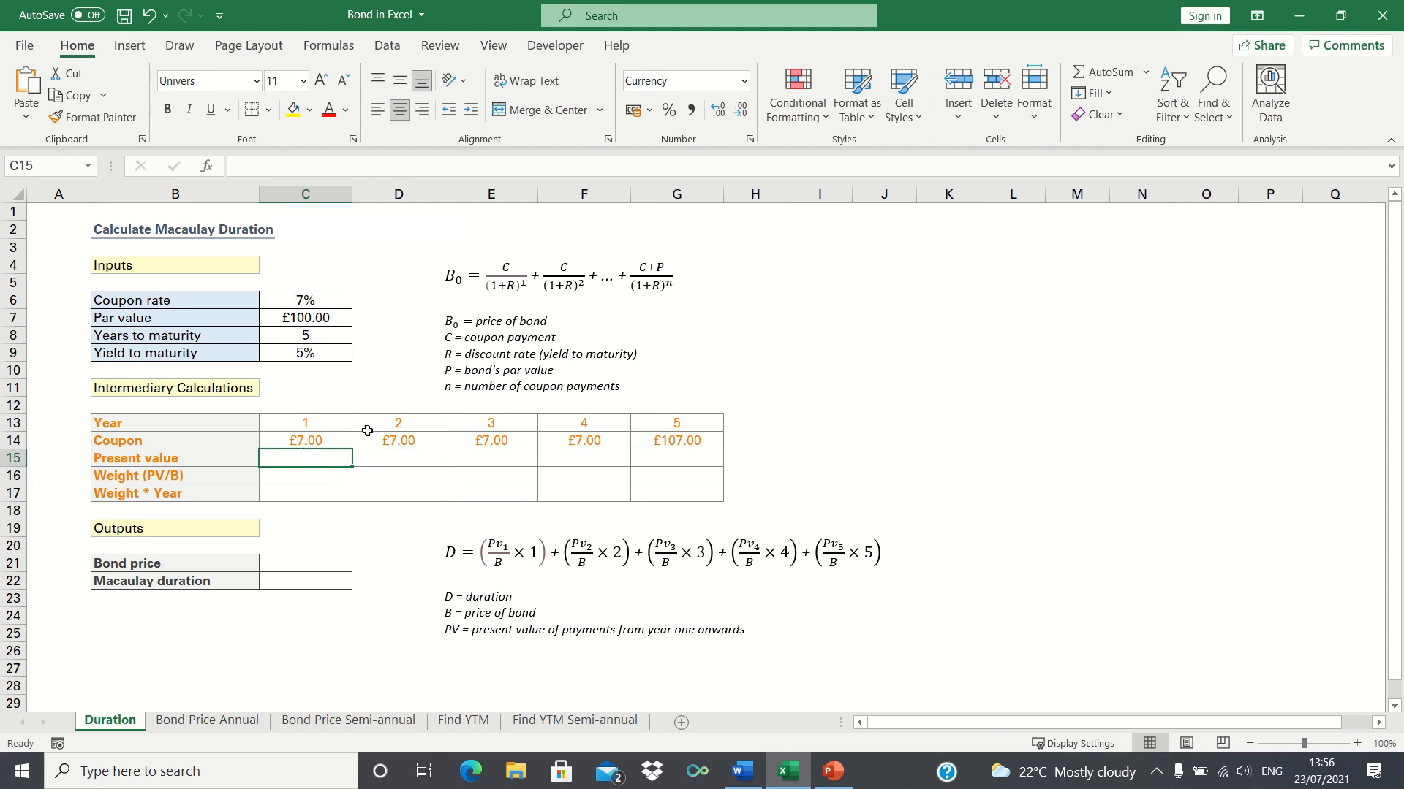
Enter =C14/(1+$C$9)^C13 in C15 and fill it to G15, giving £6.67 to £83.84
text(=)
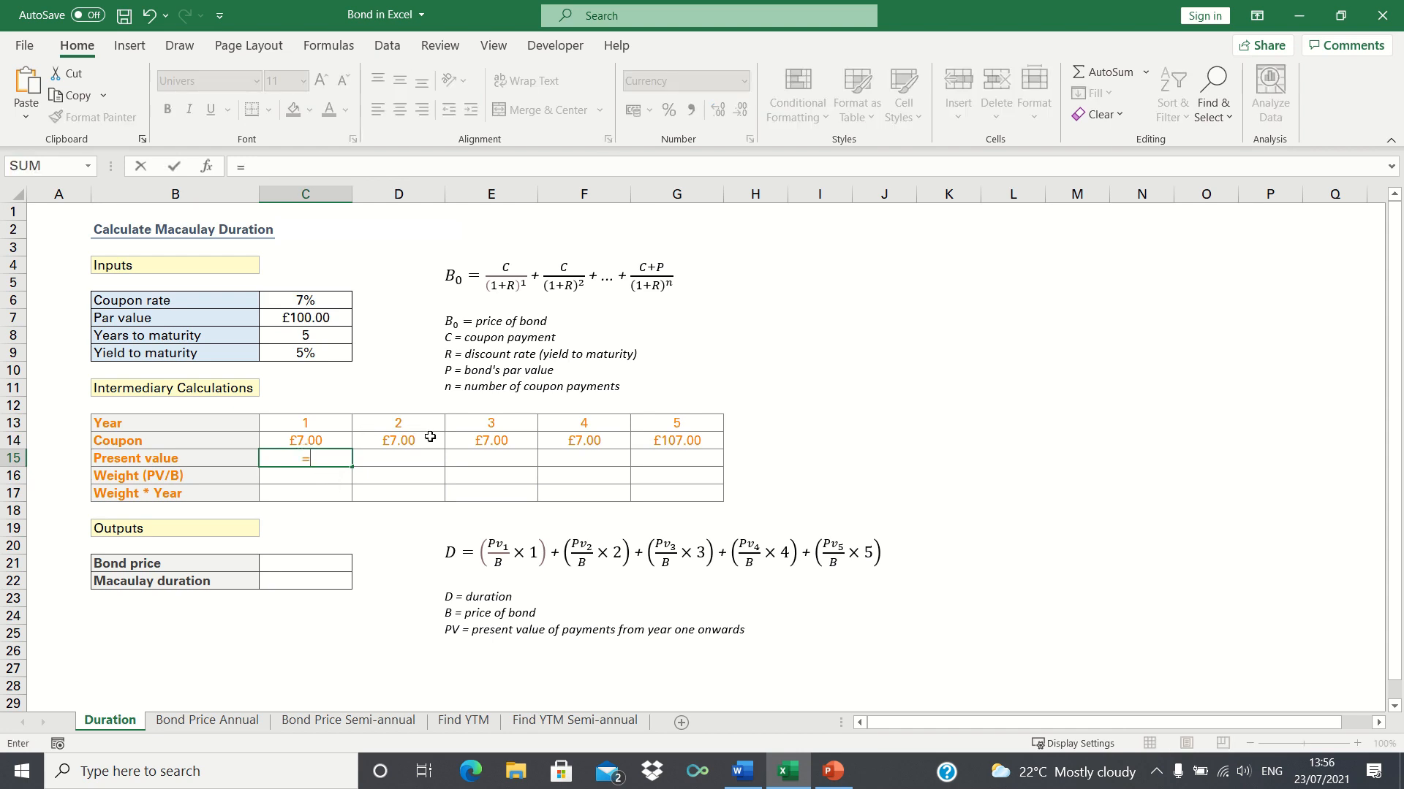
text(C14/()
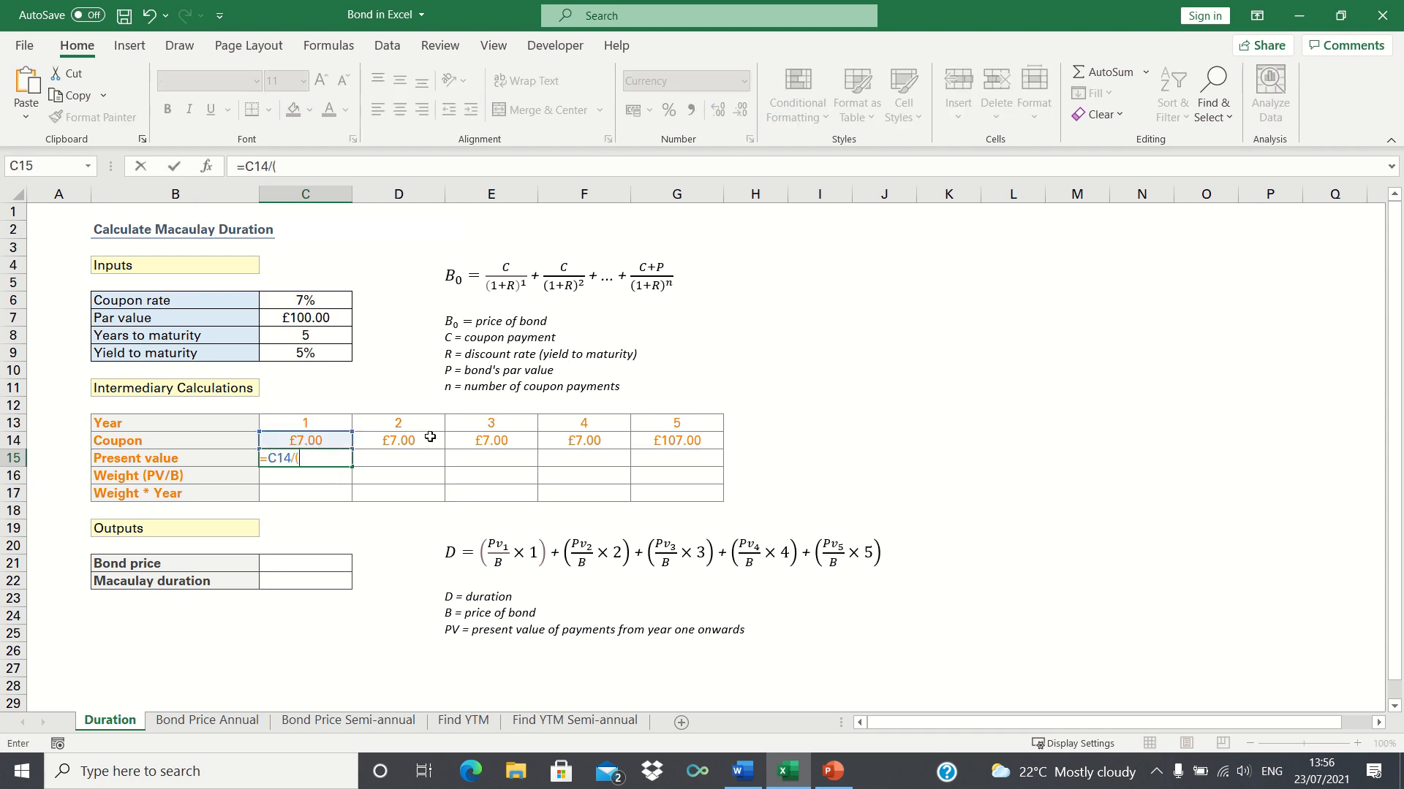
text(1+C9)^)
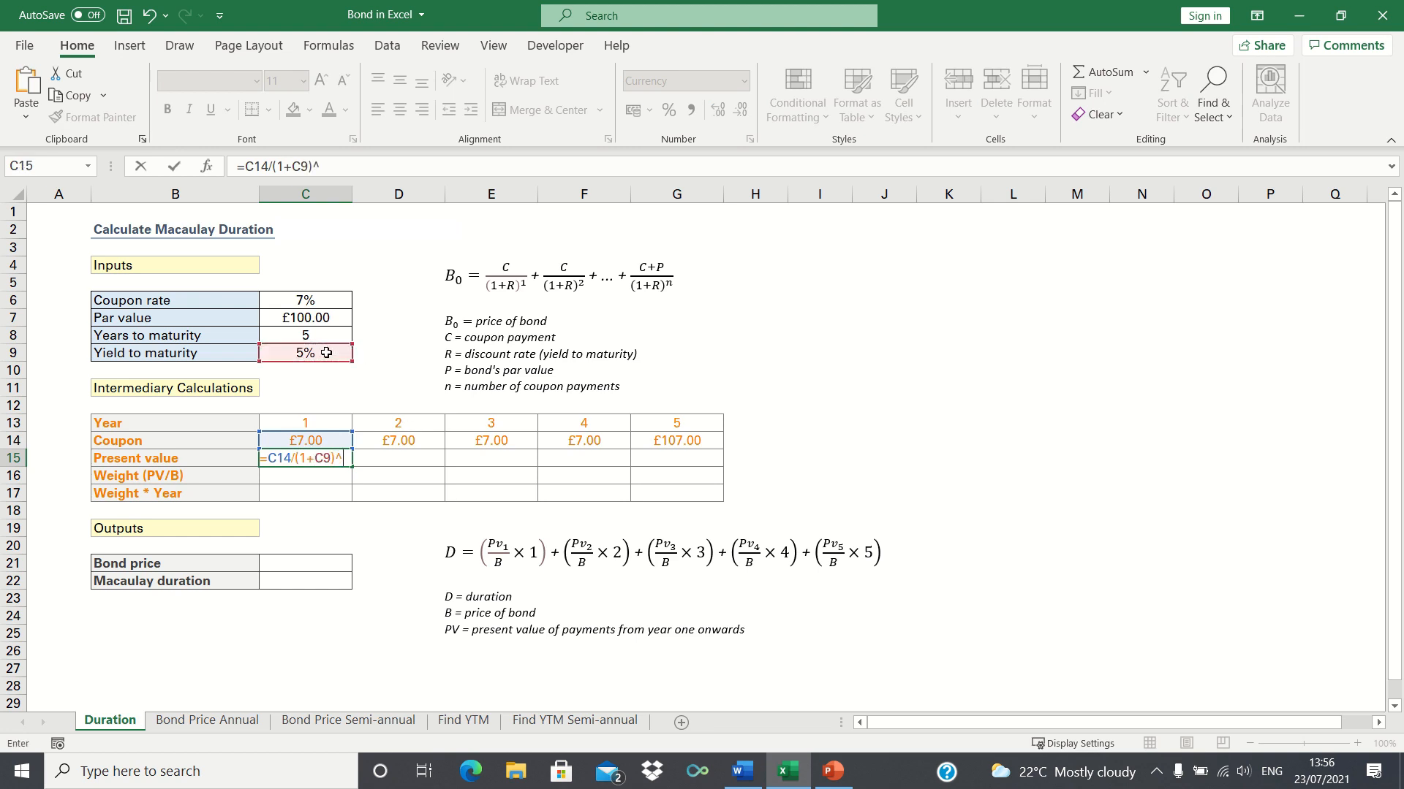
click(304, 422)
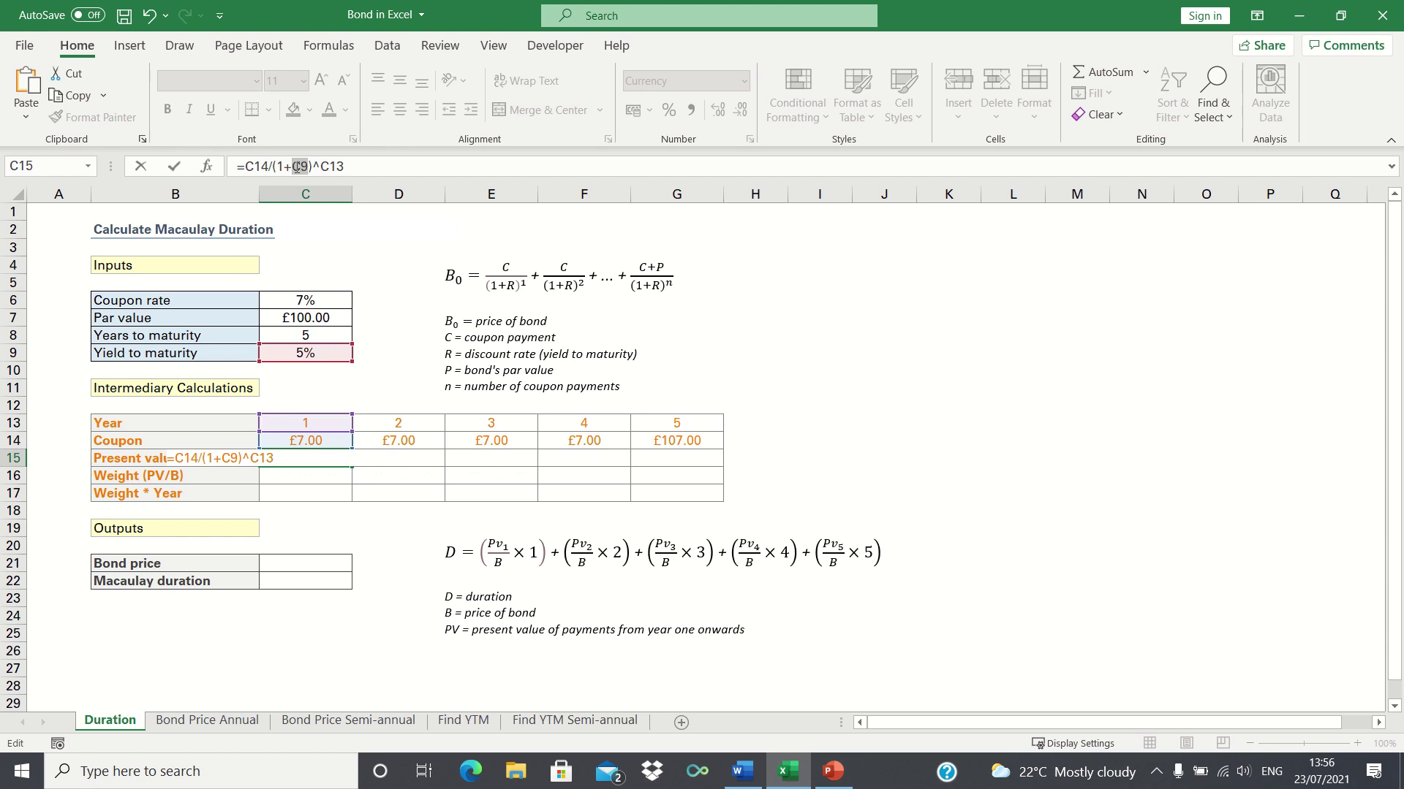
key(Enter)
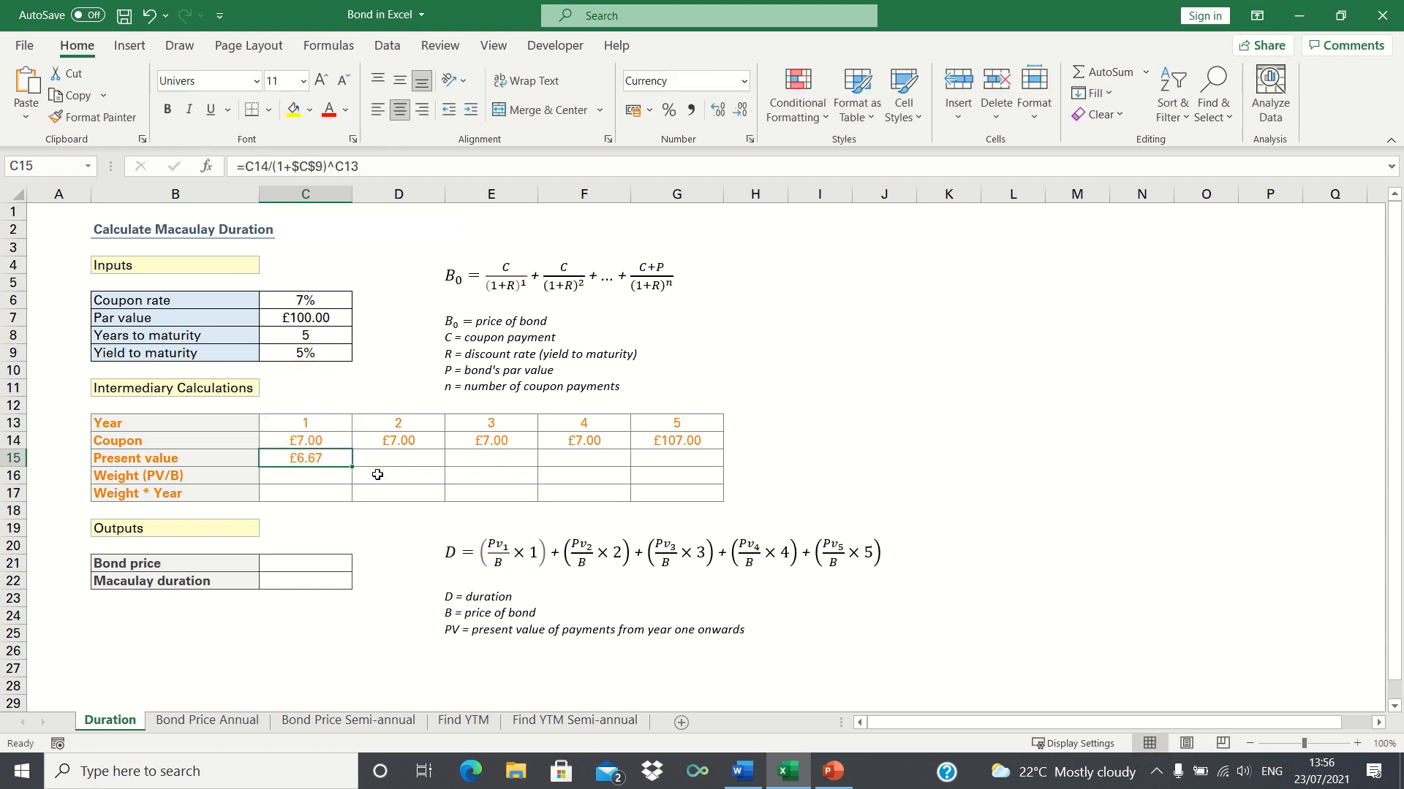
drag(304, 458, 675, 458)
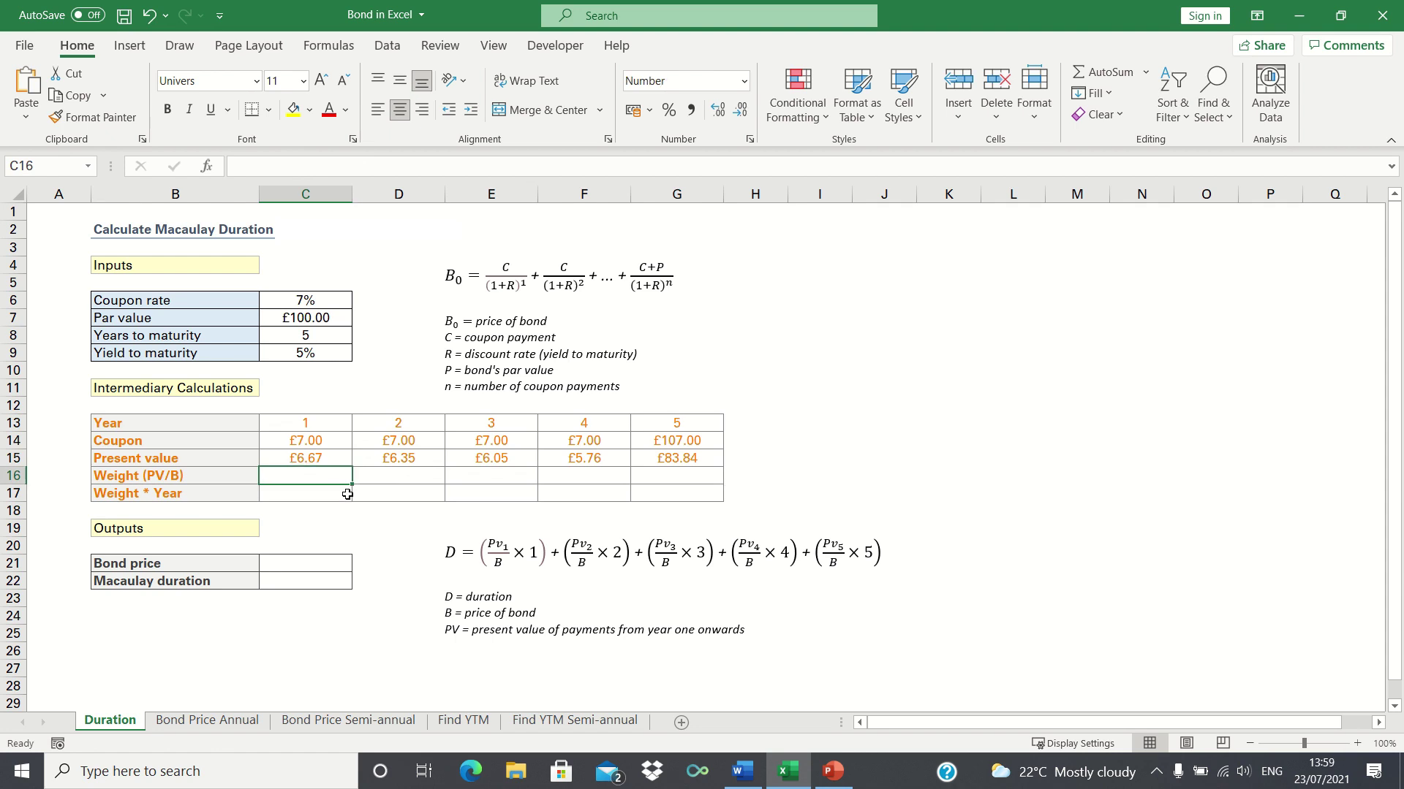
Sum the present values C15:G15 in C21 to get a bond price of 108.66
click(305, 563)
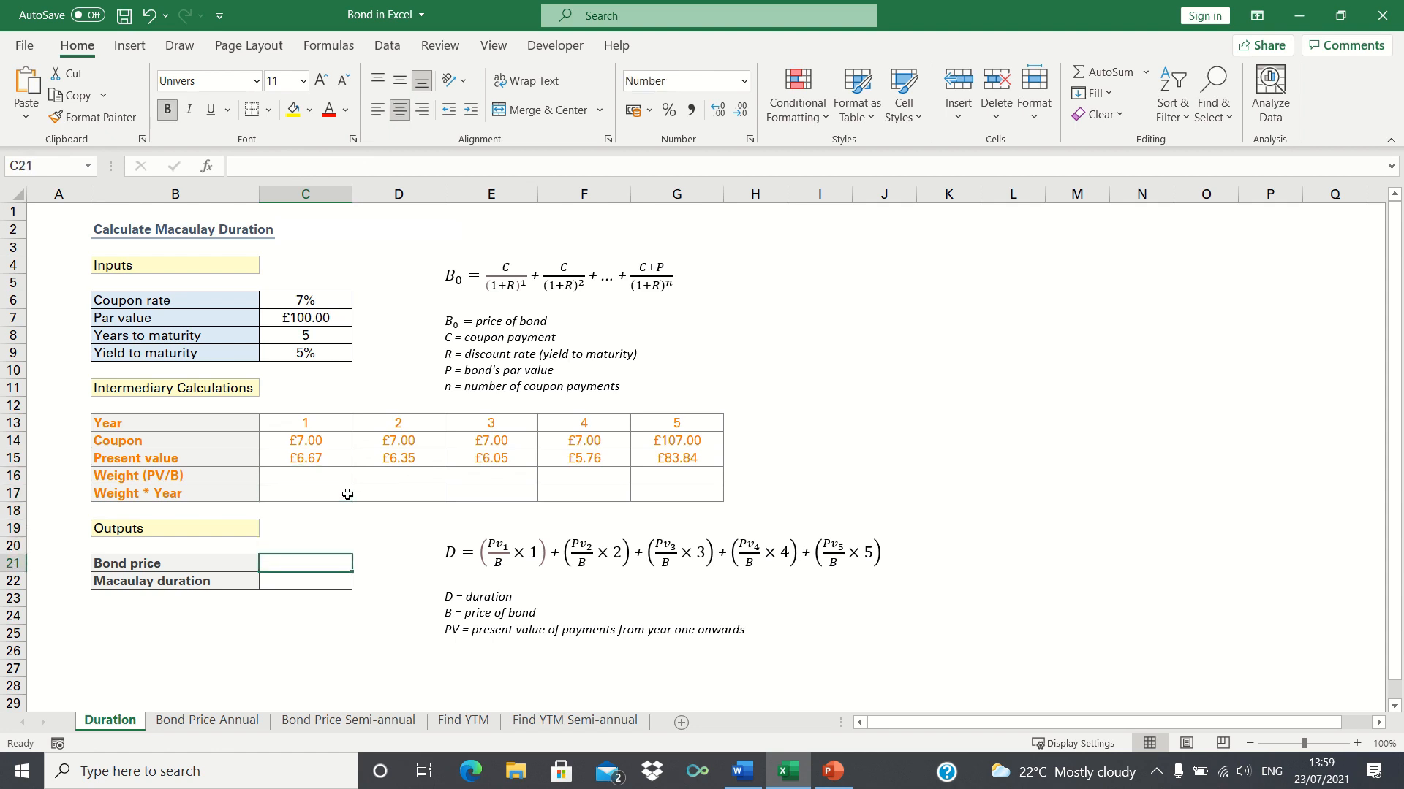
text(=SUM()
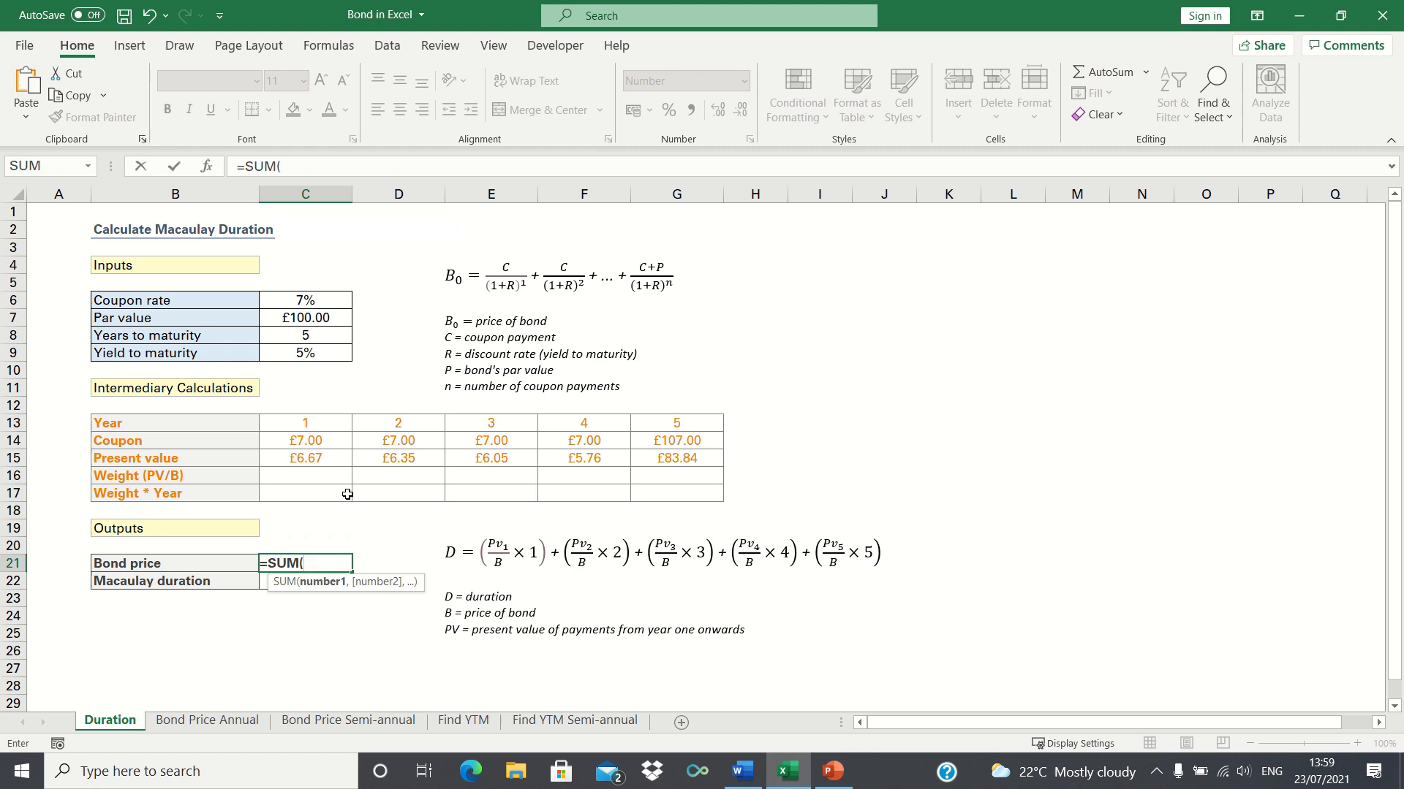
drag(305, 458, 676, 457)
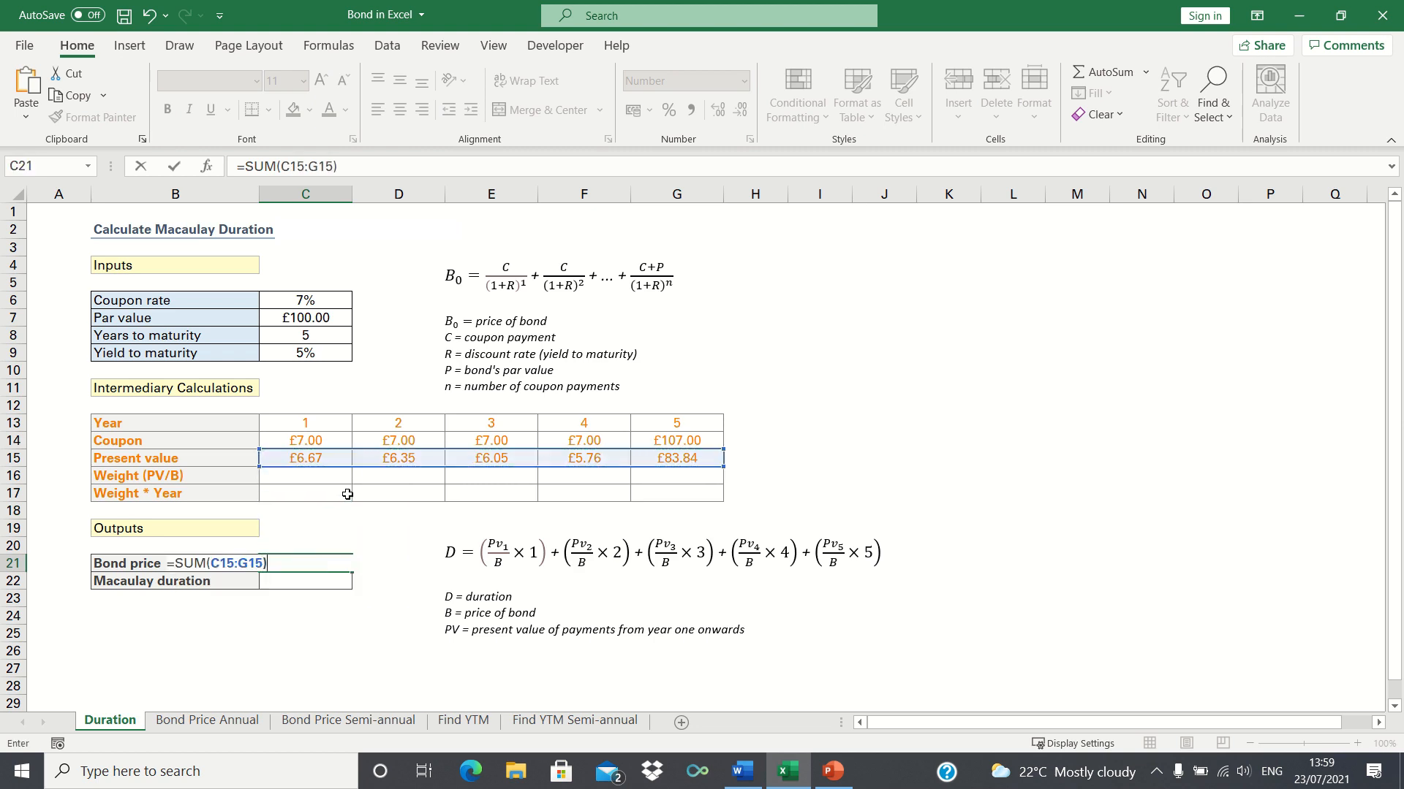
key(Enter)
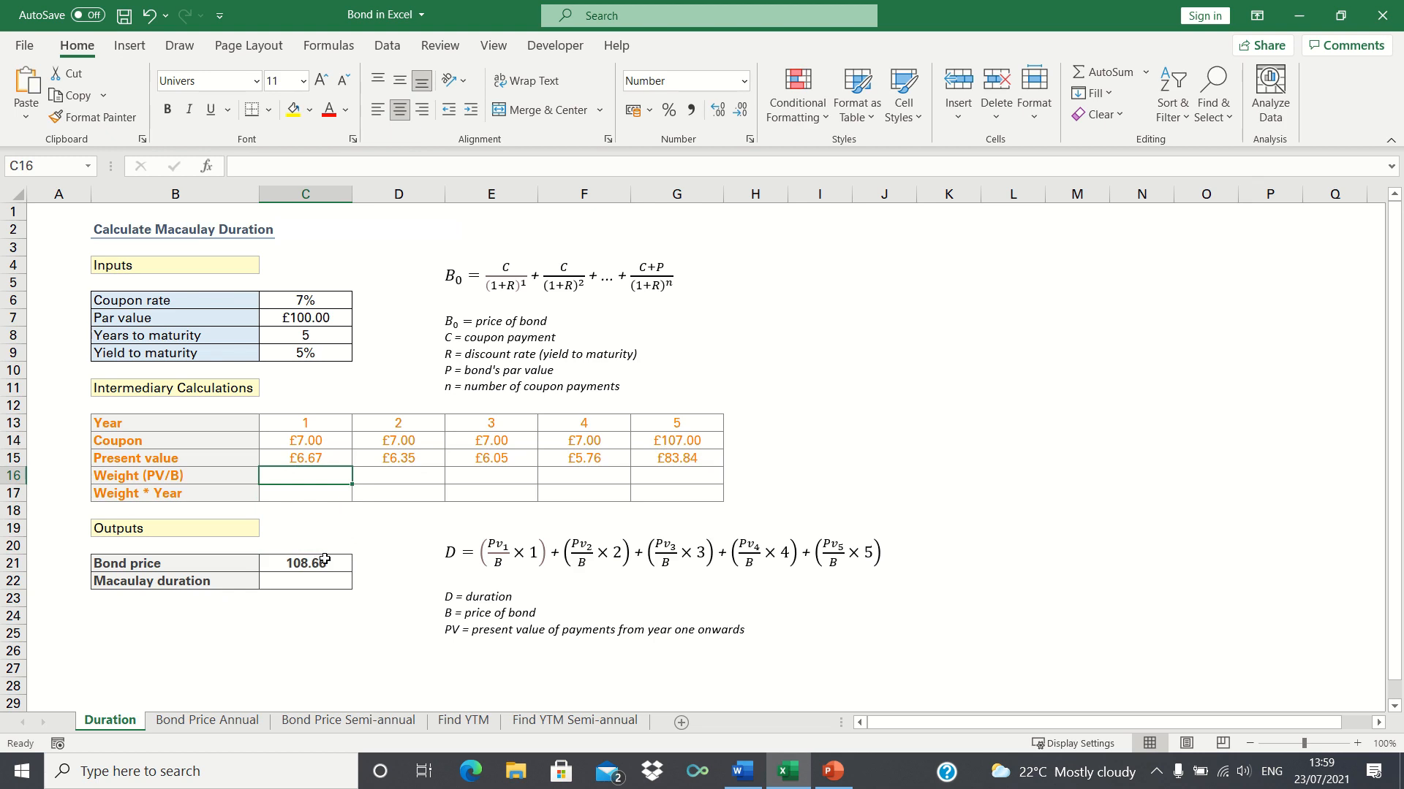
mouse_move(352, 559)
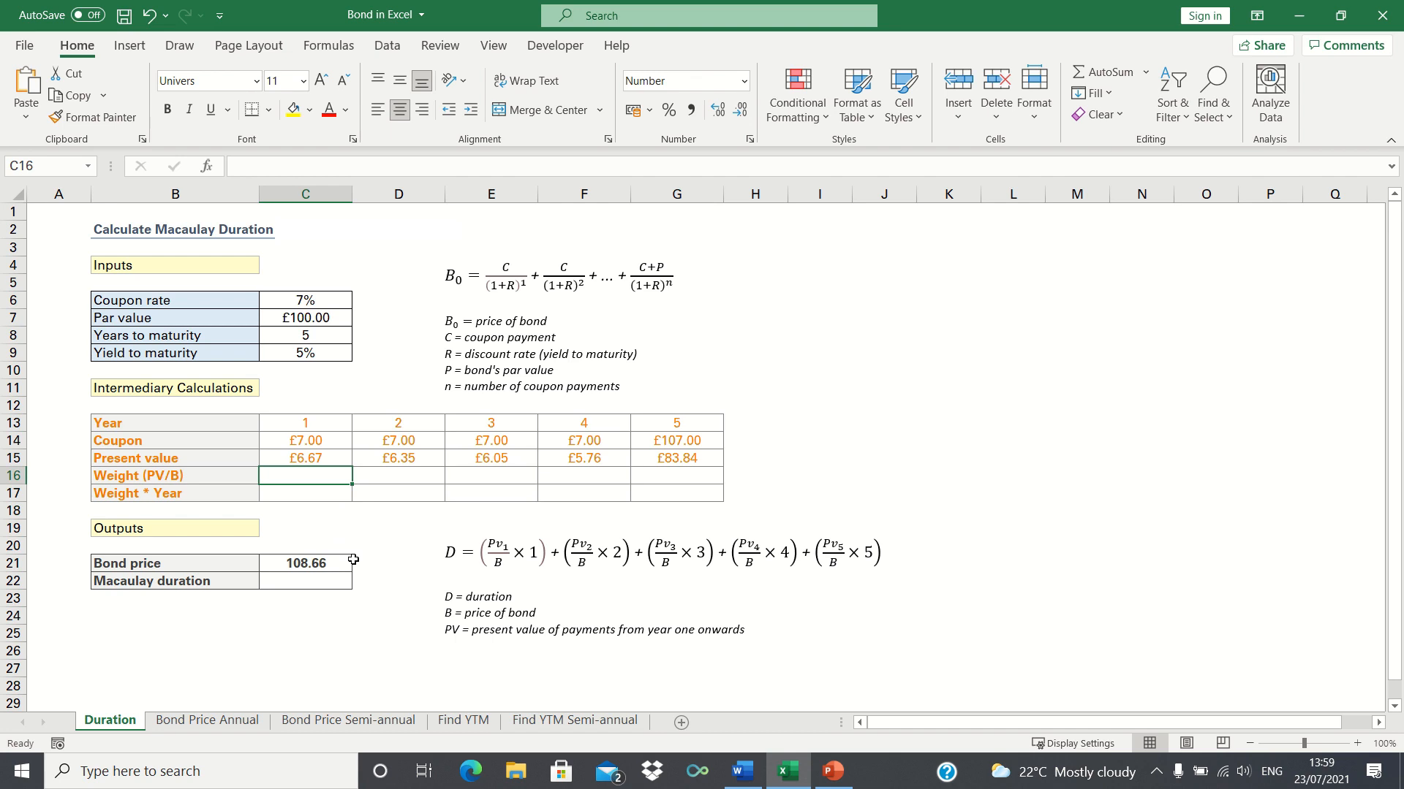
Enter the year 1 weight formula dividing present value by the bond price in C21
text(=C15/)
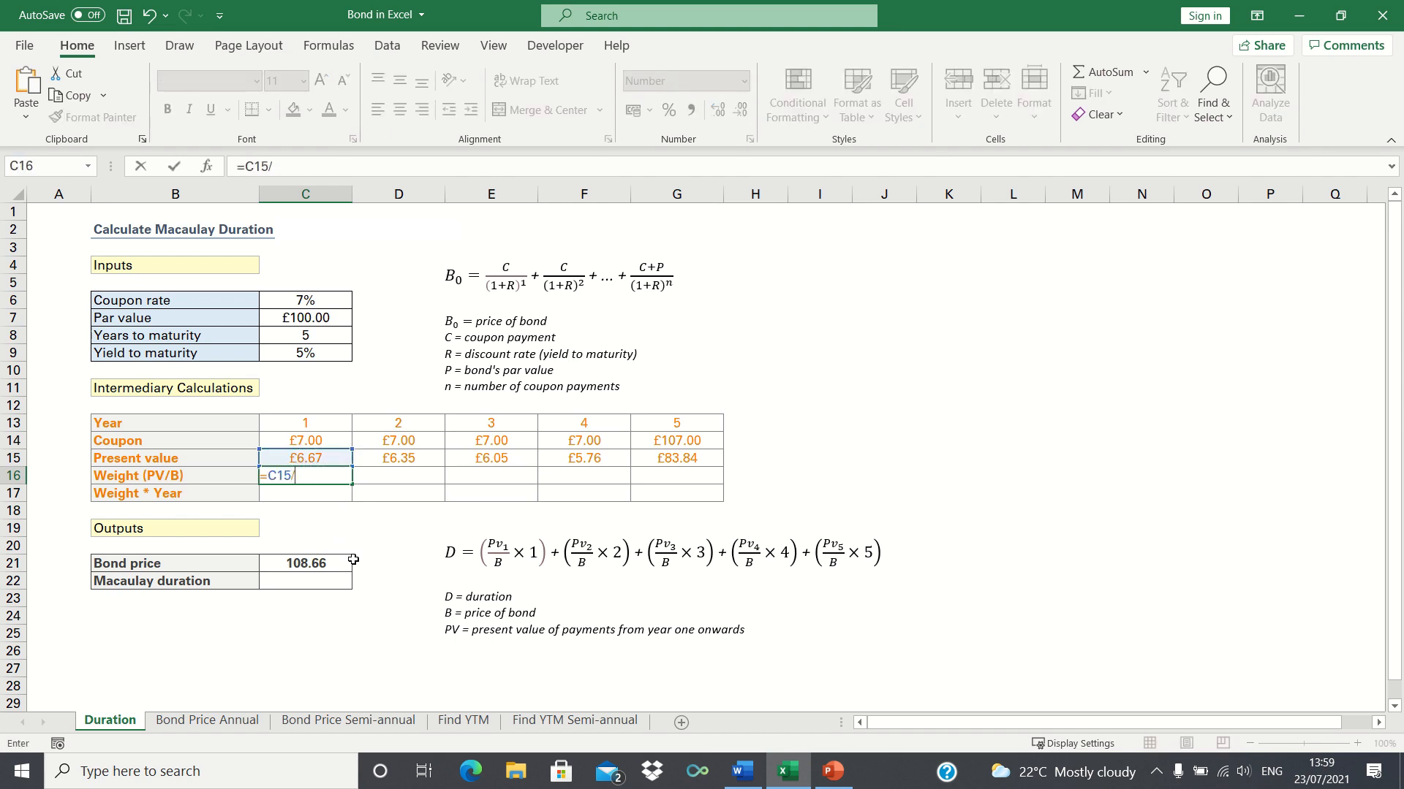
click(306, 563)
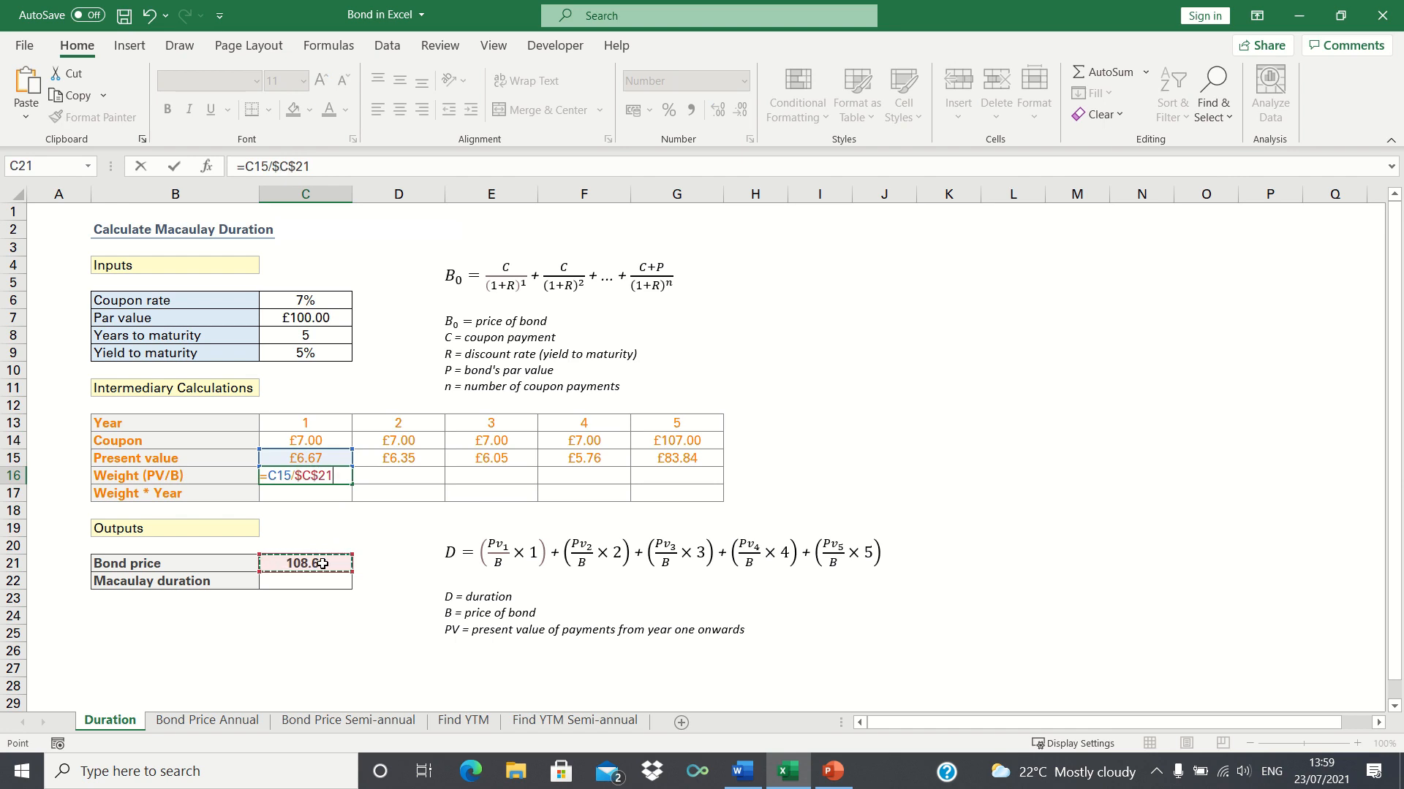
key(Enter)
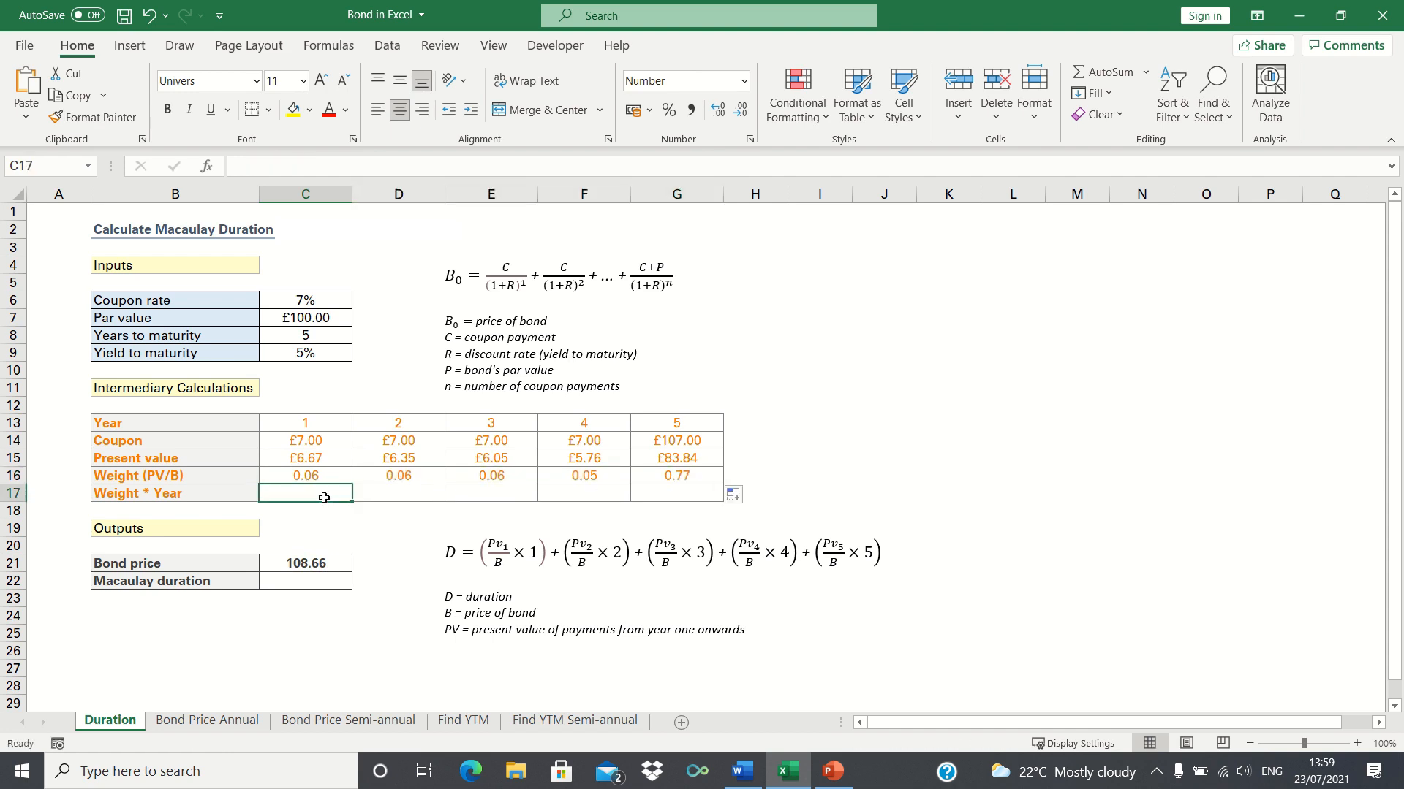
Enter weight × year in C17 and fill it across to G17
text(=C16)
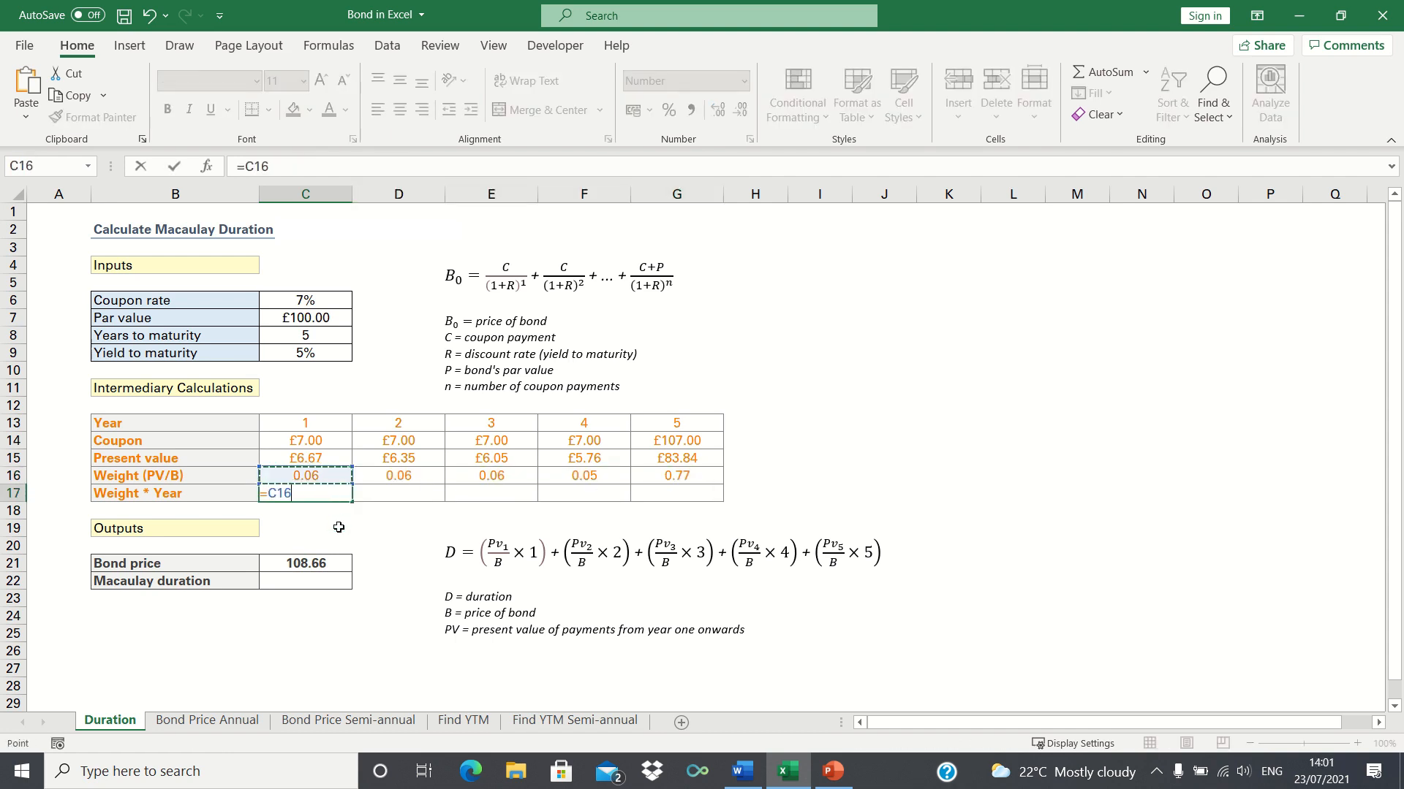
click(305, 440)
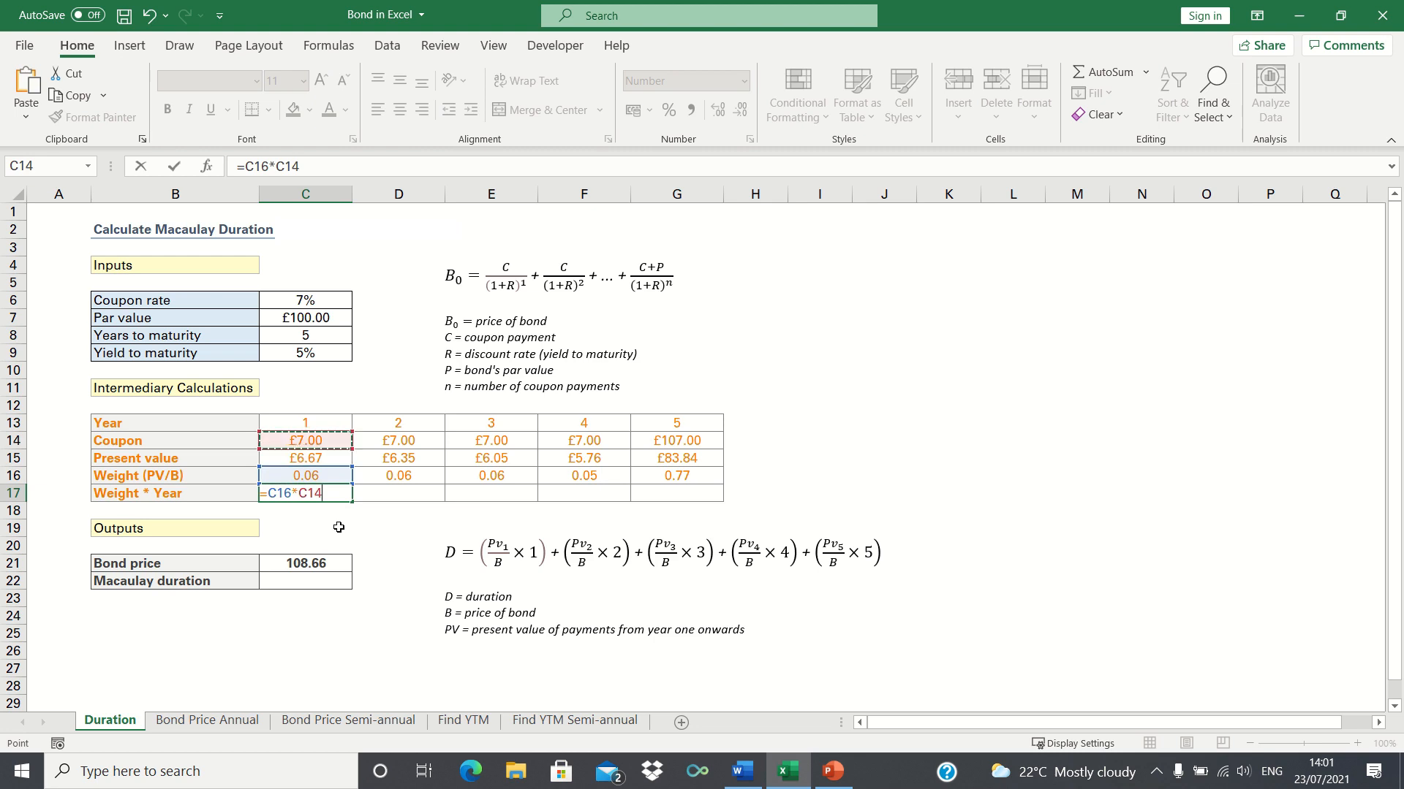
key(Enter)
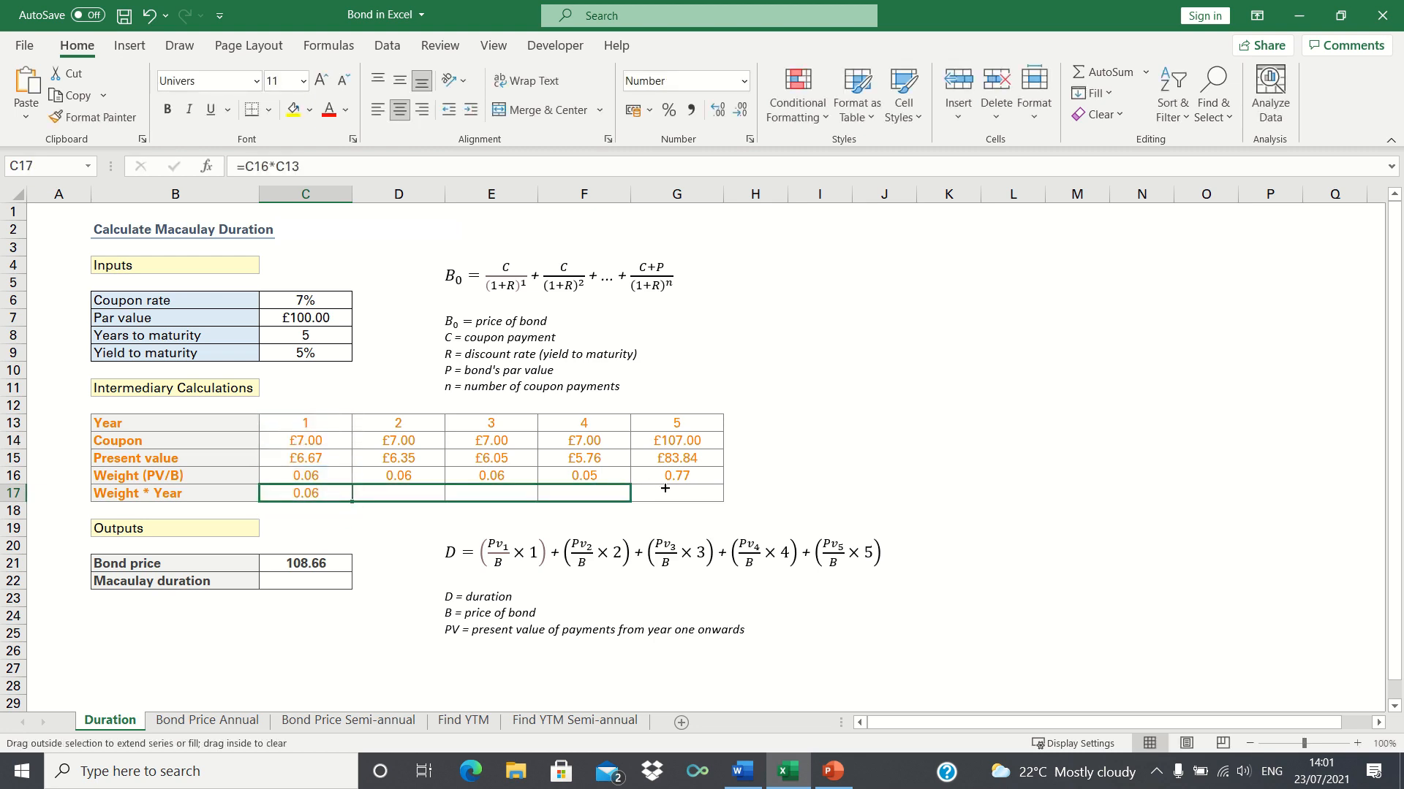
drag(306, 492, 676, 492)
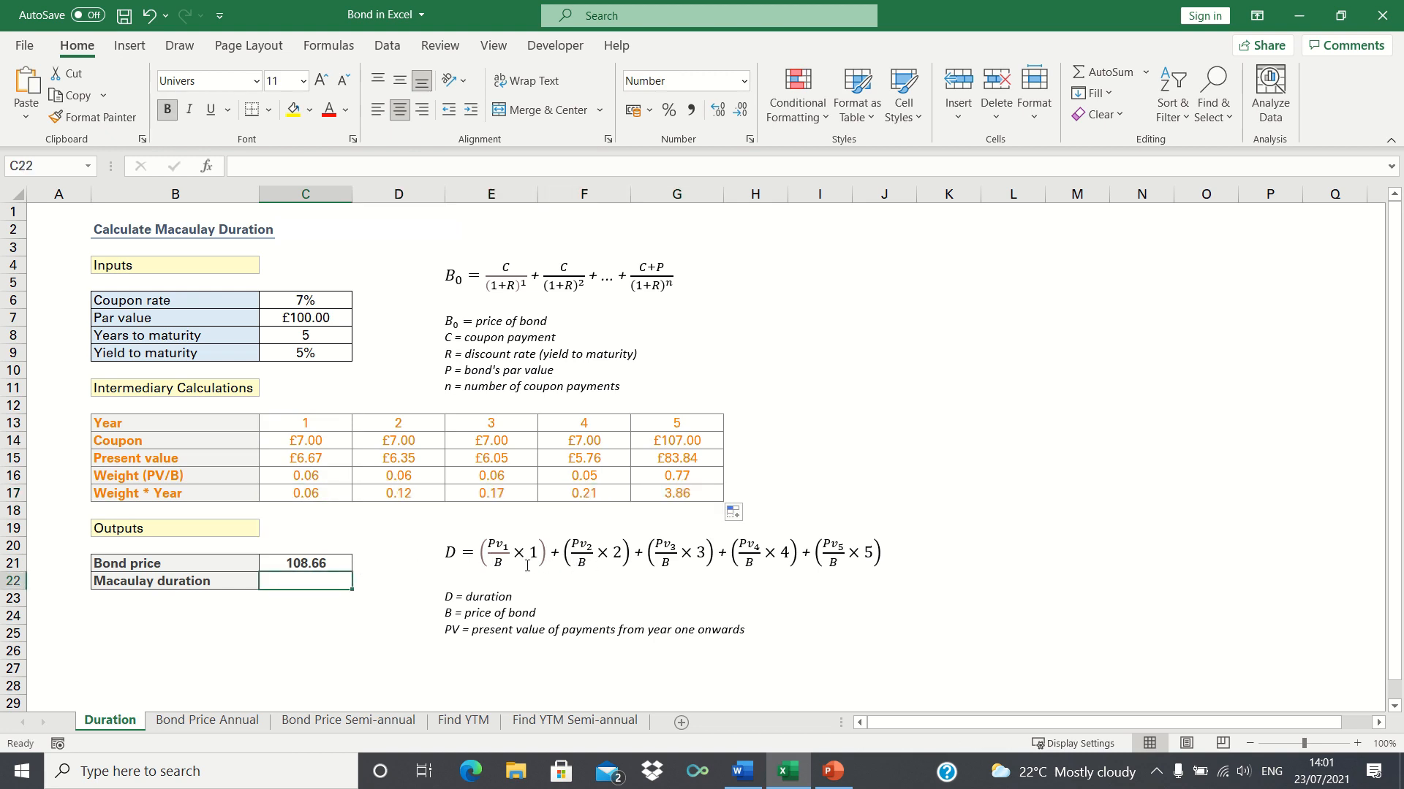
Sum the Weight * Year row C17:G17 in C22 to get a Macaulay duration of 4.41
text(=SUM)
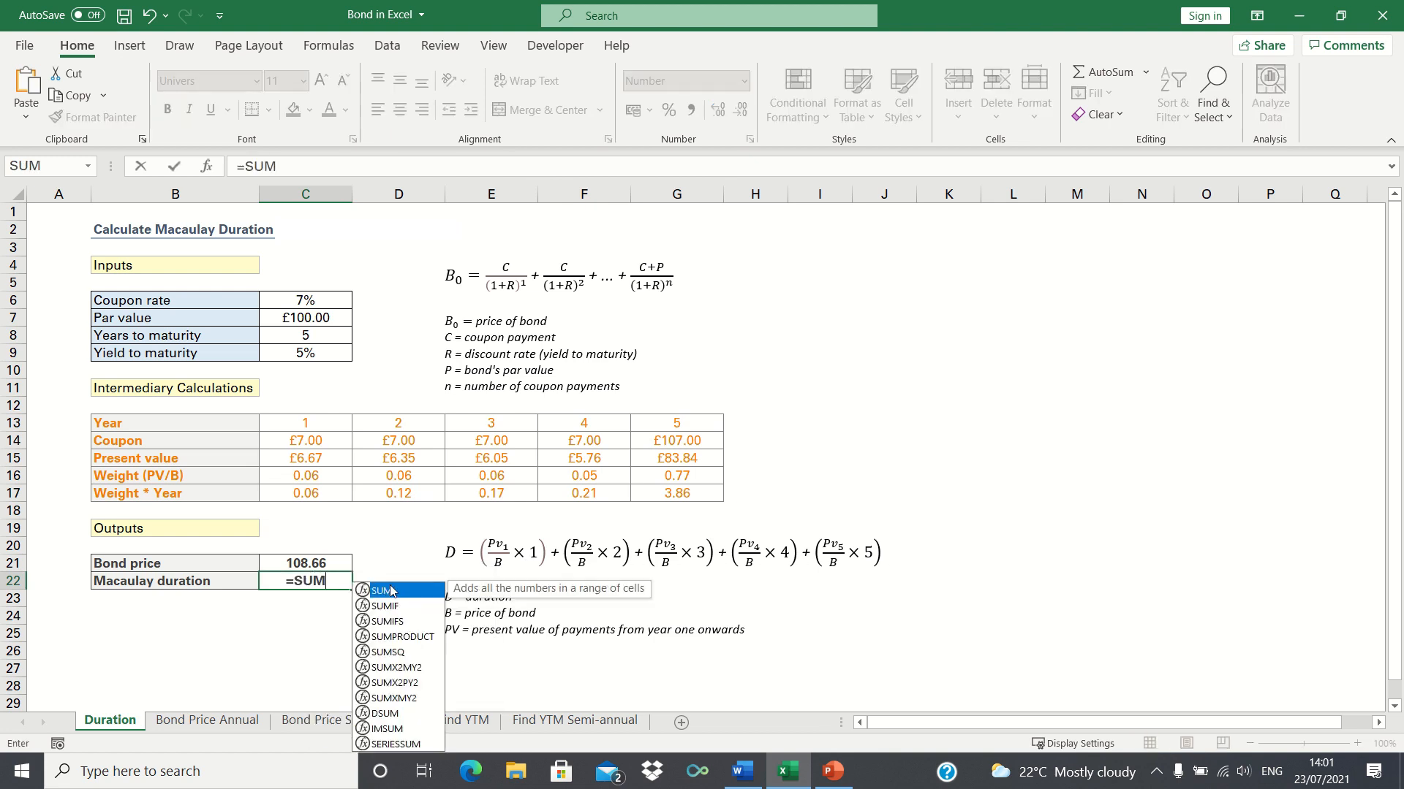
click(305, 492)
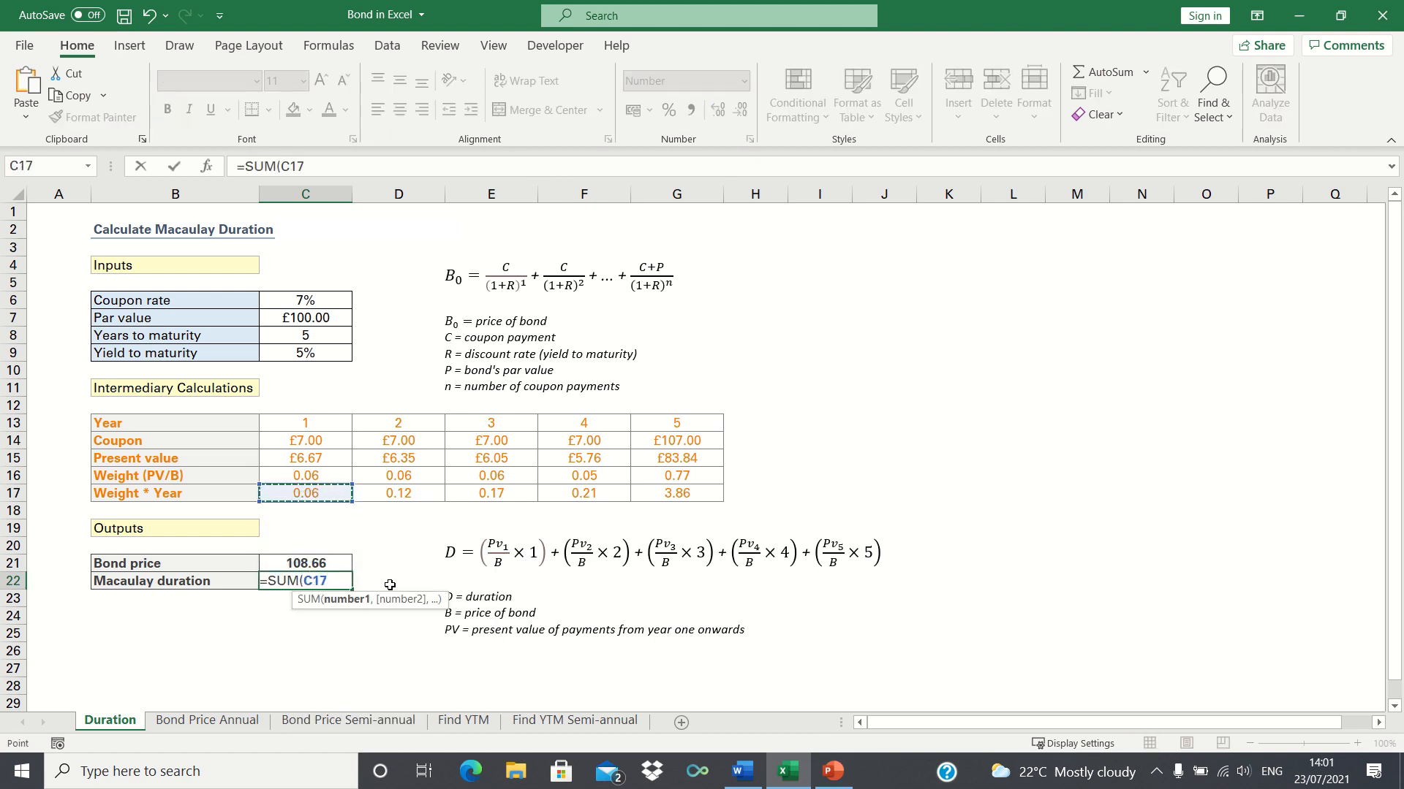
key(Enter)
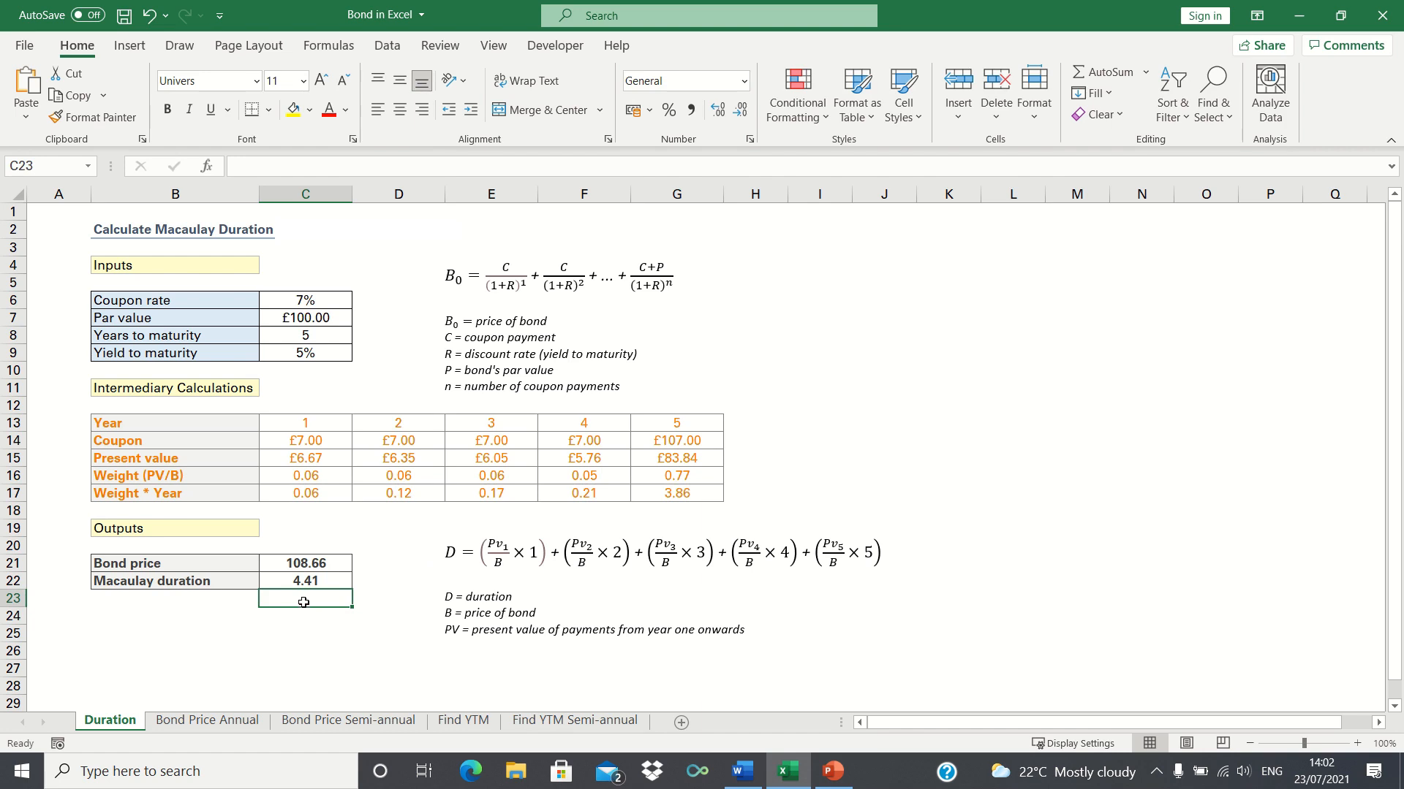
mouse_move(301, 271)
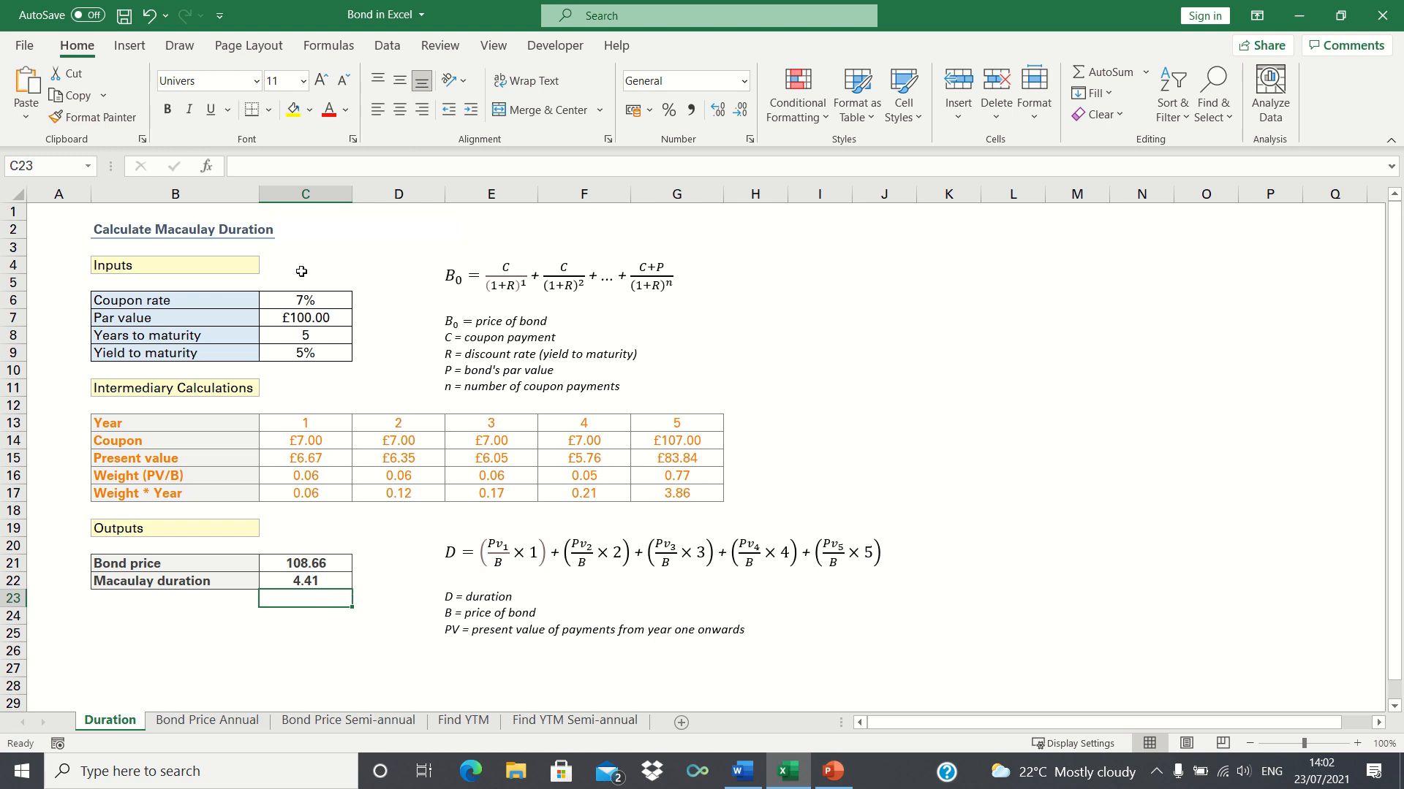
Enter 6% as the coupon rate, recalculating bond price to 104.33 and duration to 4.48
text(6%)
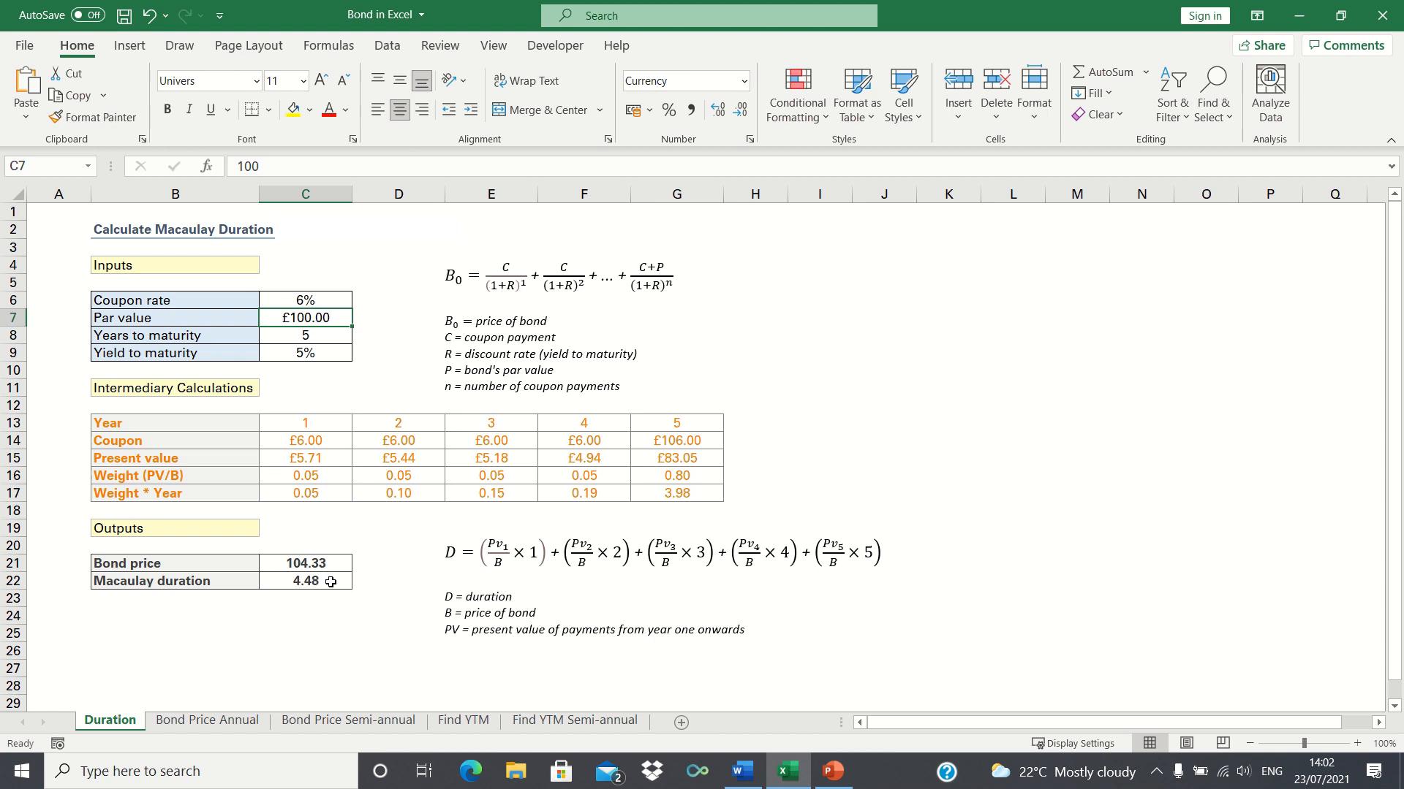
mouse_move(319, 581)
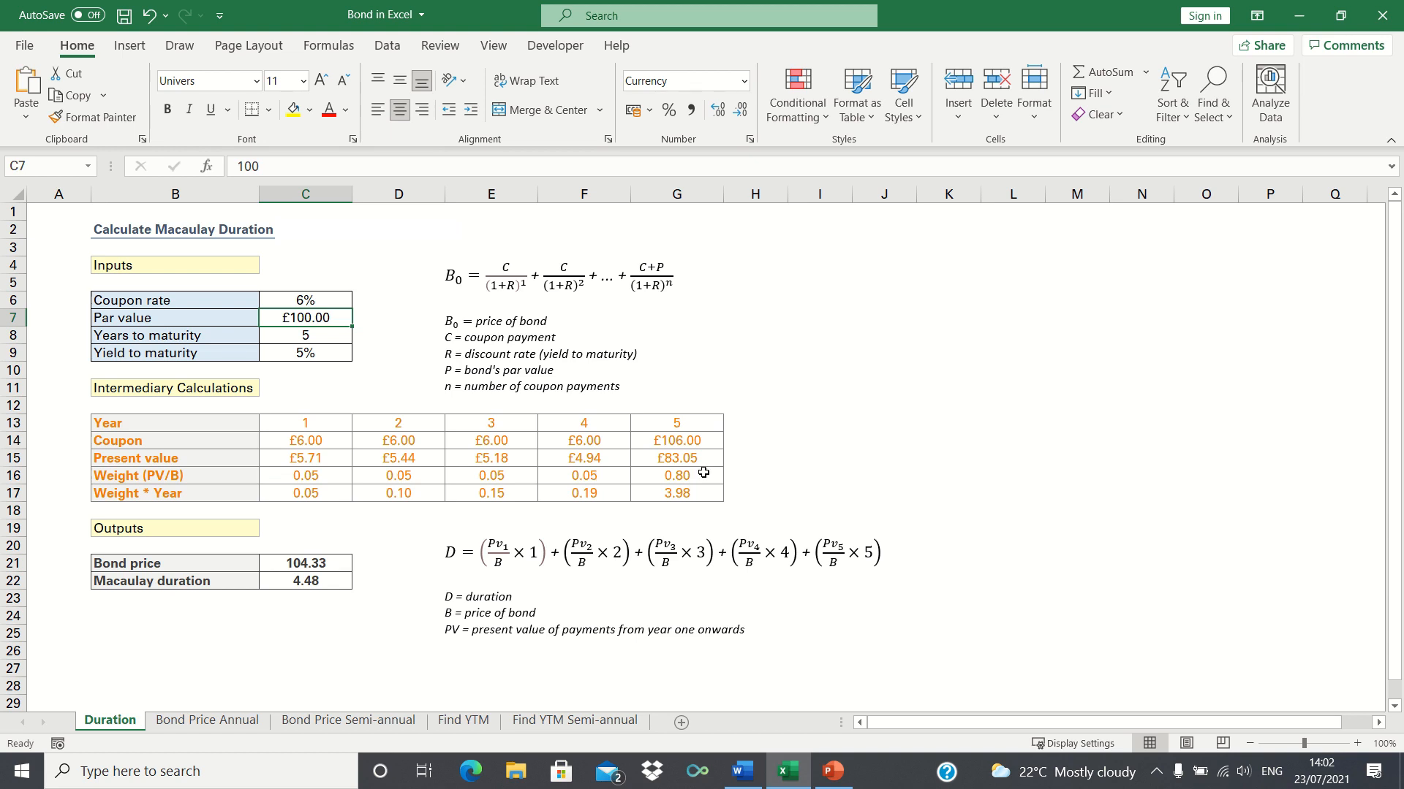
mouse_move(472, 519)
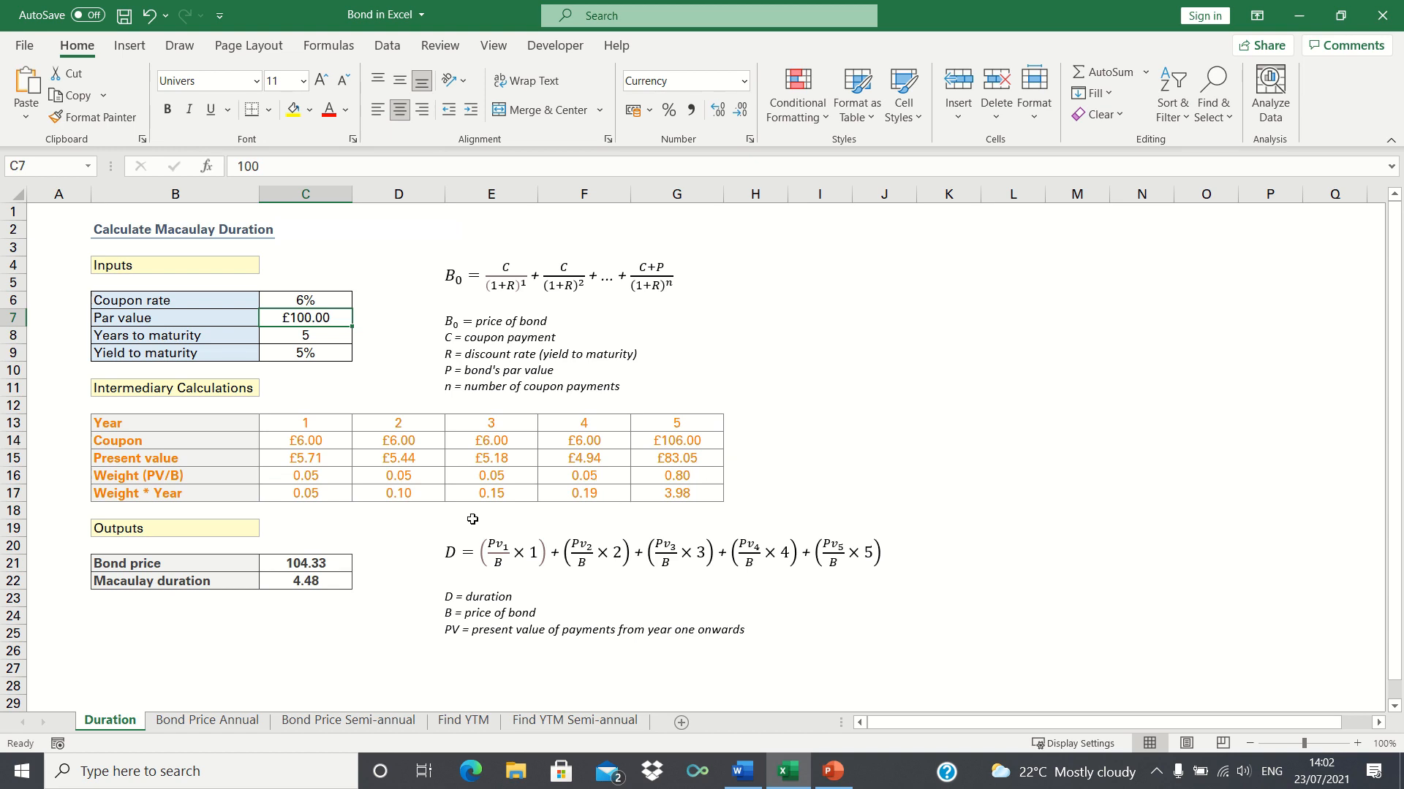
mouse_move(364, 616)
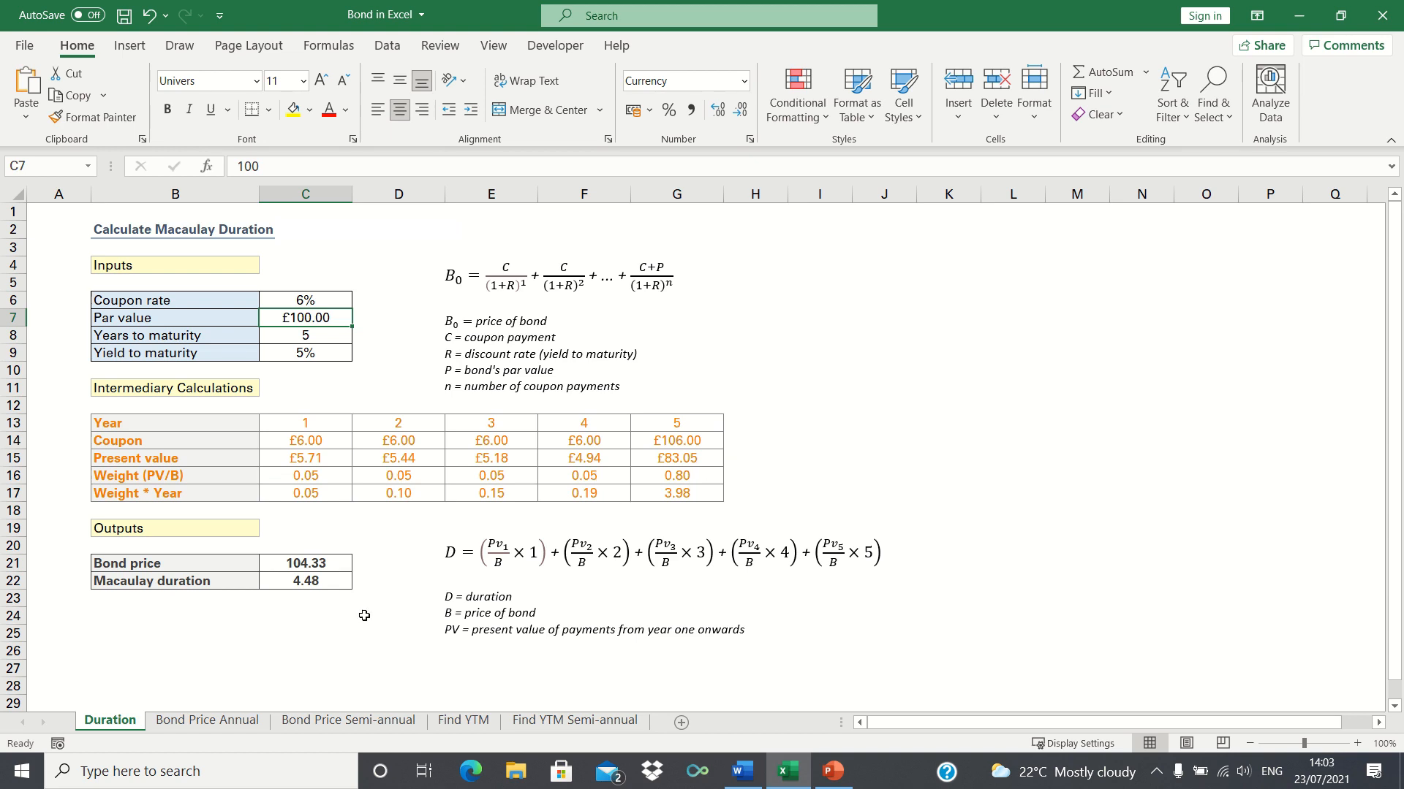